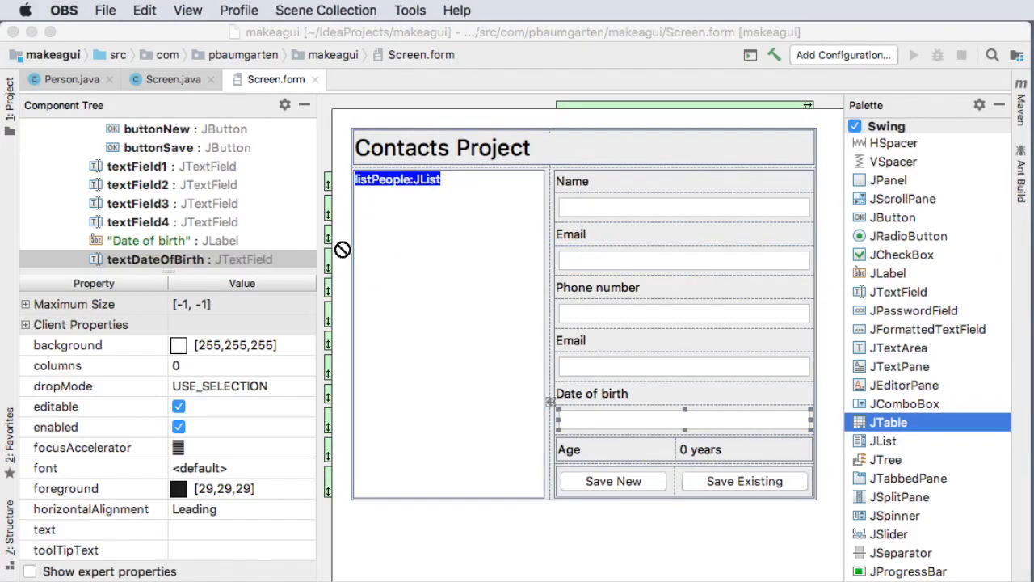
pyautogui.moveTo(179, 213)
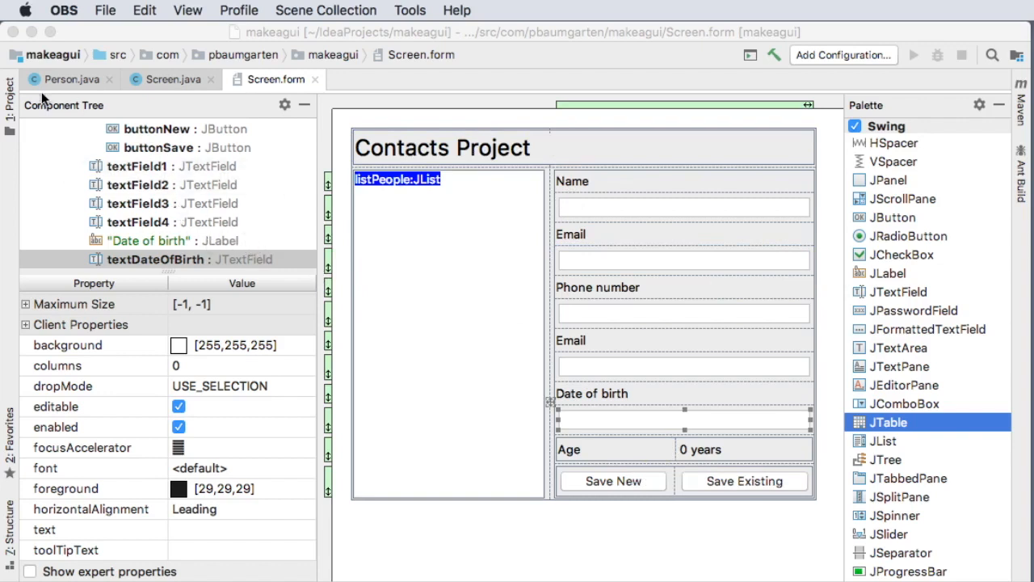
# - Switch from the Screen form designer to the Person.java source file
pyautogui.click(65, 79)
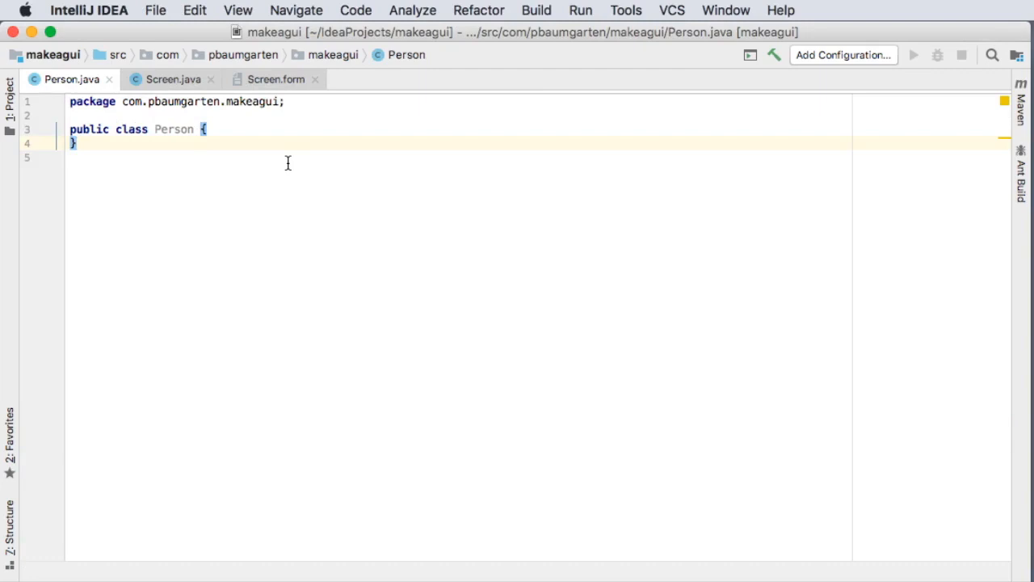
# - Declare private String fields name, email and phoneNumber in the Person class body
pyautogui.click(203, 130)
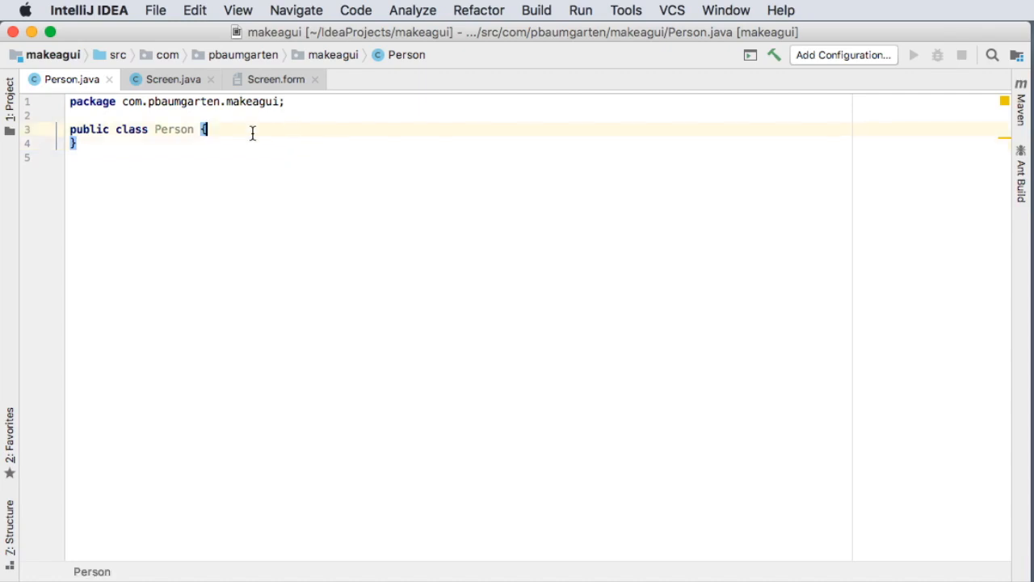
pyautogui.press('enter')
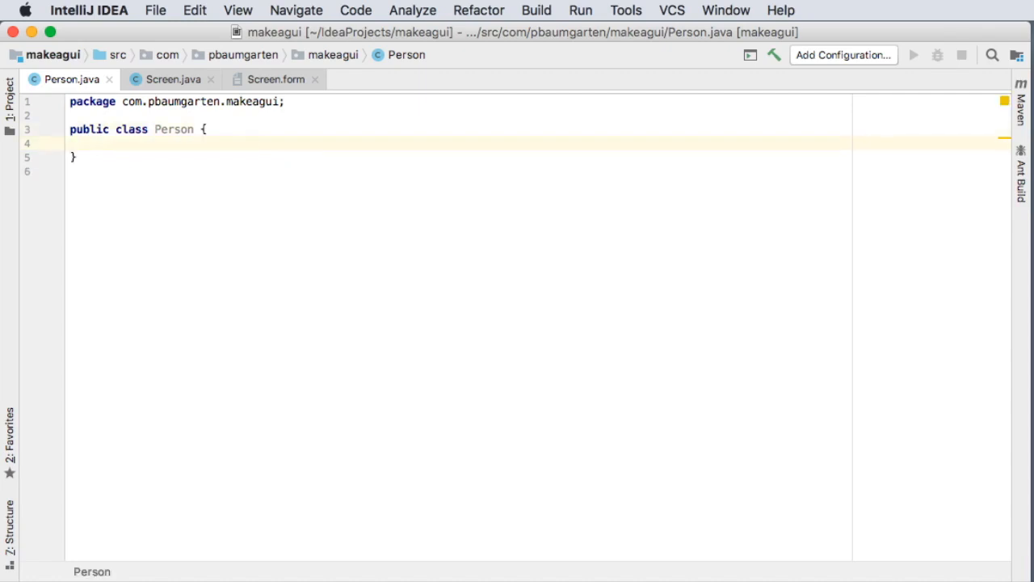
pyautogui.write('private')
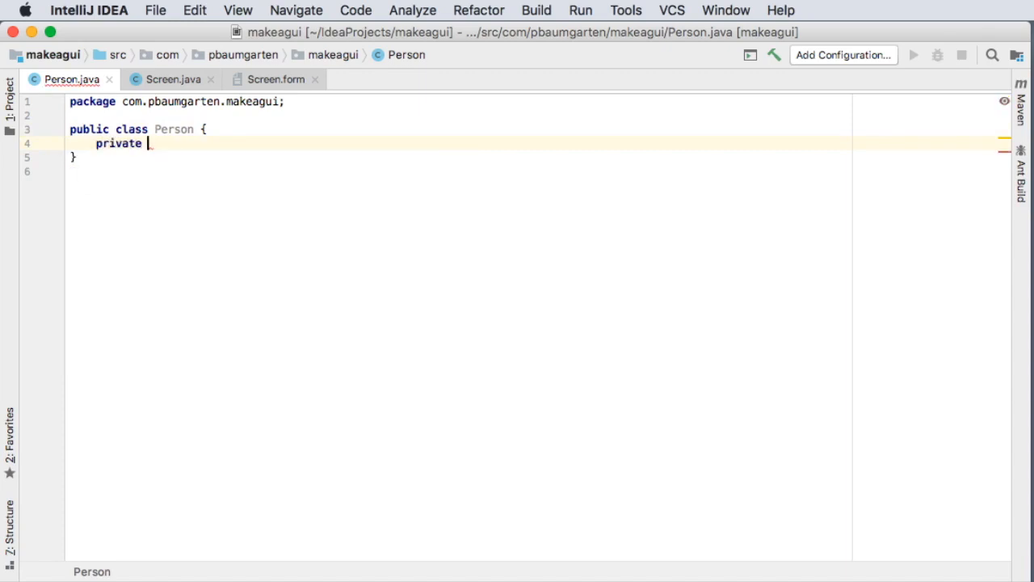
pyautogui.write('String name;')
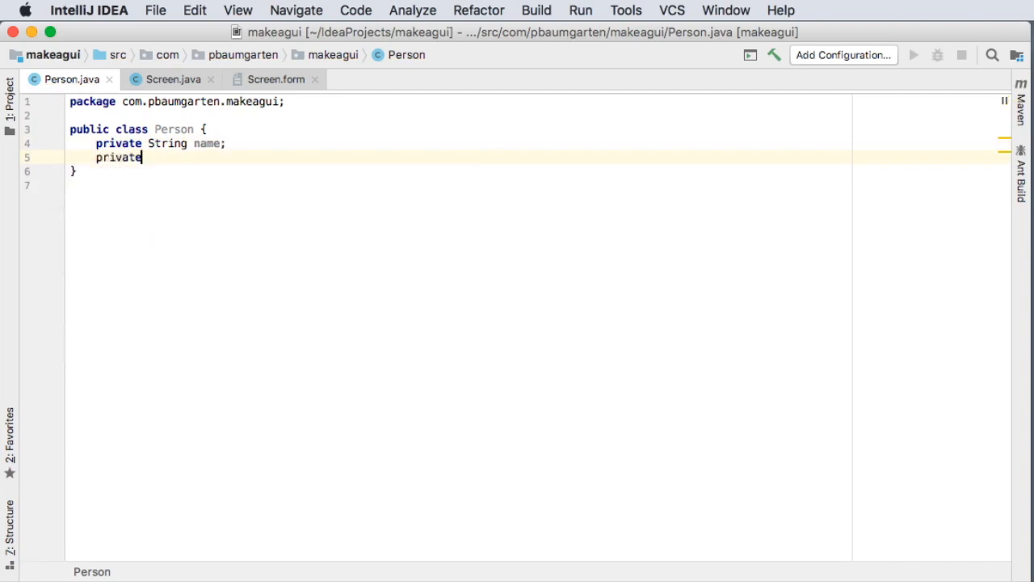
pyautogui.write('String email')
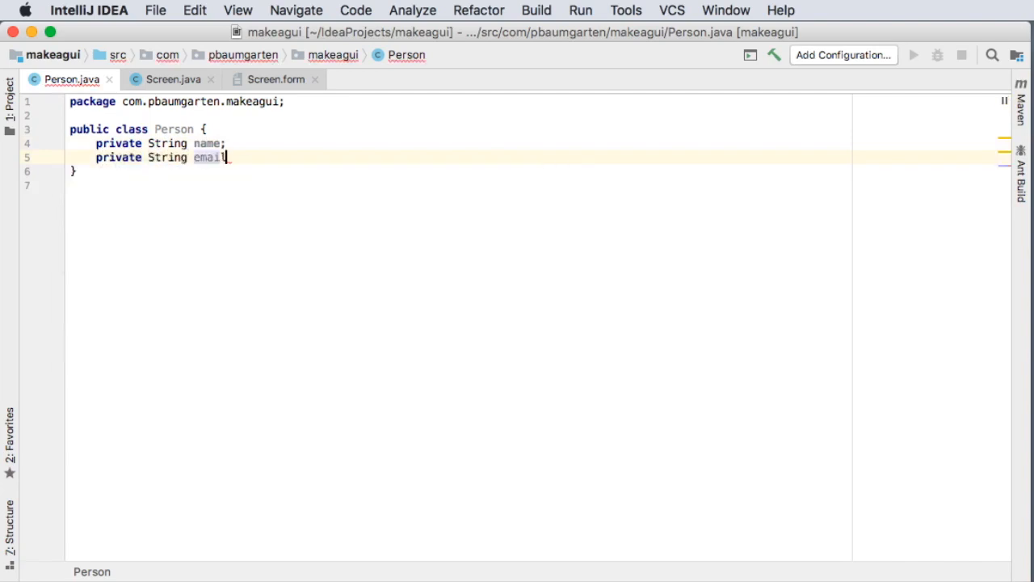
pyautogui.write(';')
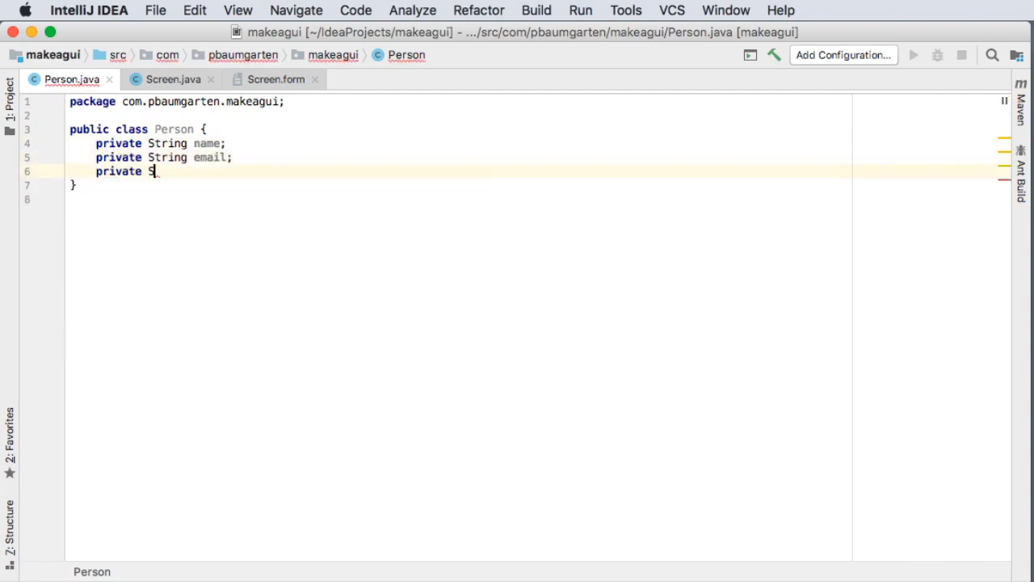
pyautogui.write('tring')
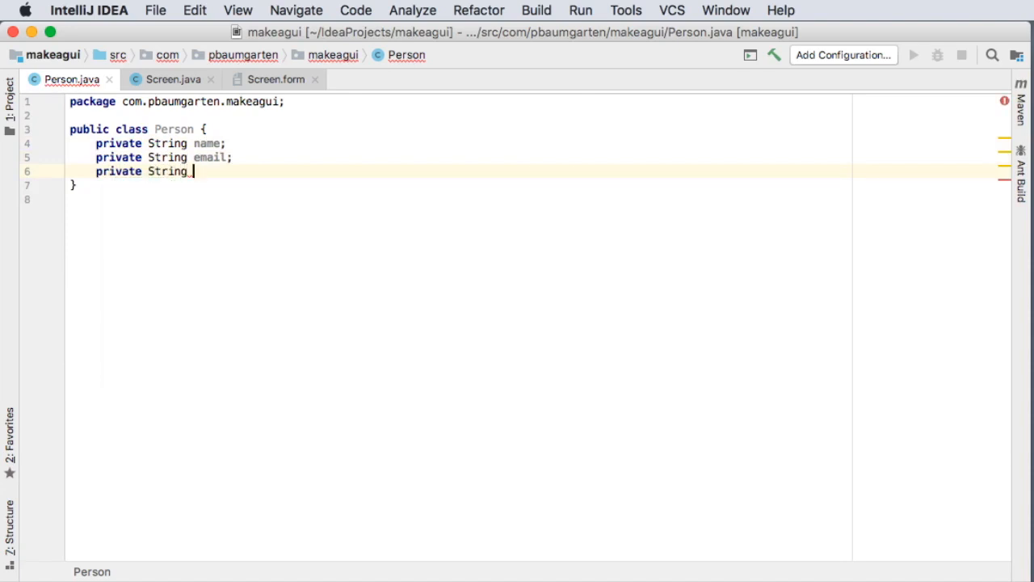
pyautogui.write('phoneNumber;')
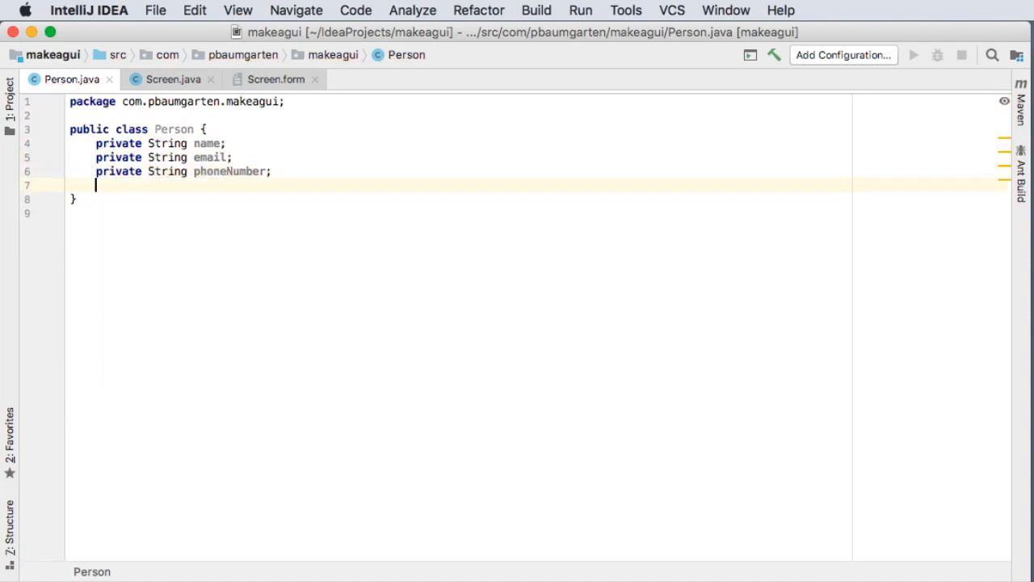
# - Declare a private LocalDate dateOfBirth field with java.time.LocalDate imported
pyautogui.write('private')
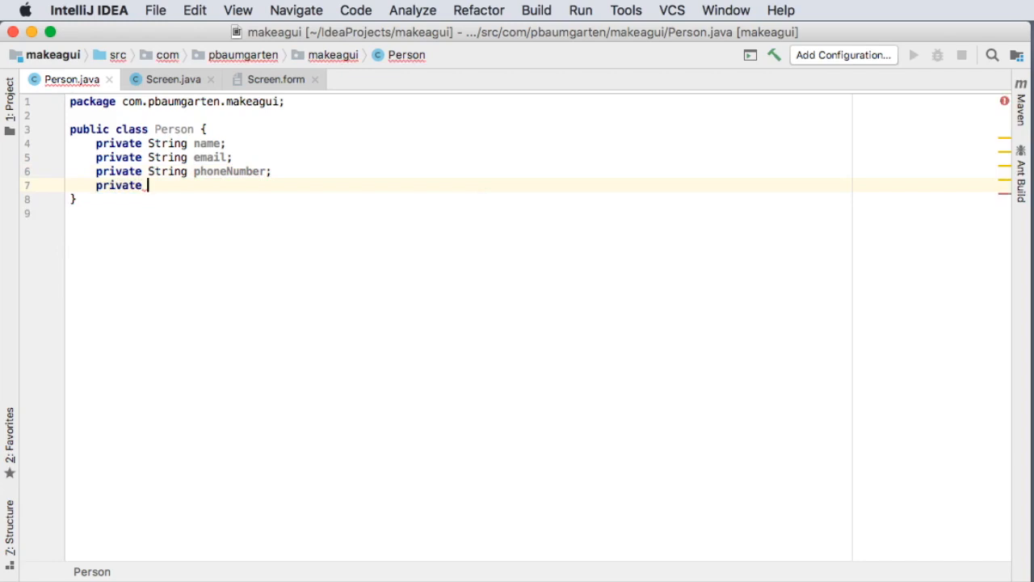
pyautogui.write('LocalDate dateOf')
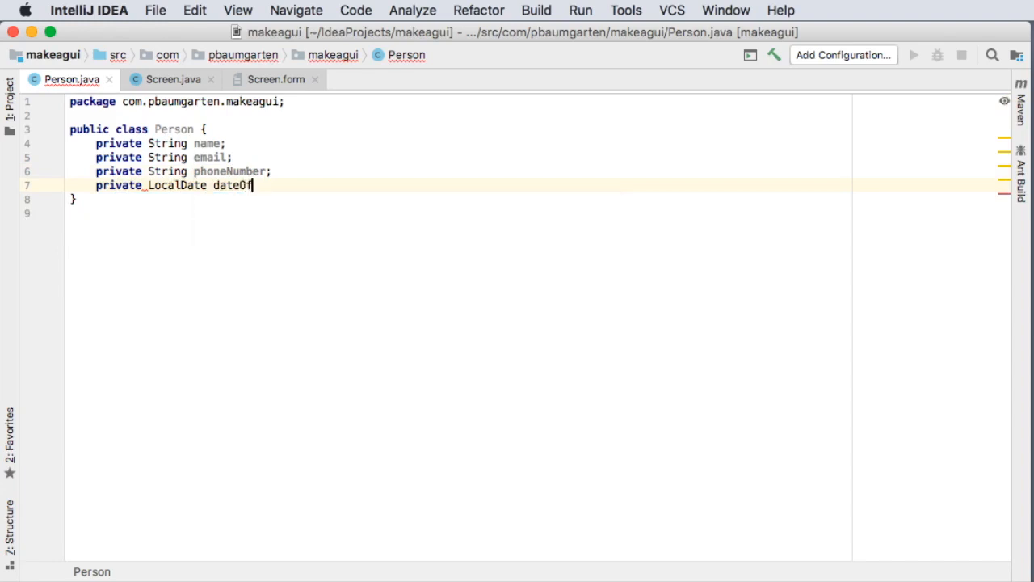
pyautogui.write('Birth;')
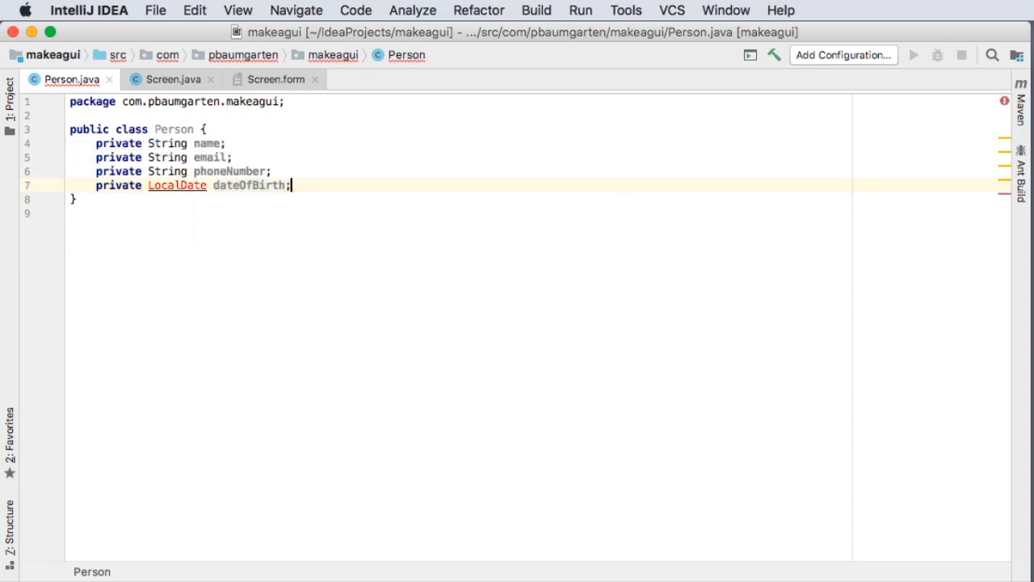
pyautogui.moveTo(176, 184)
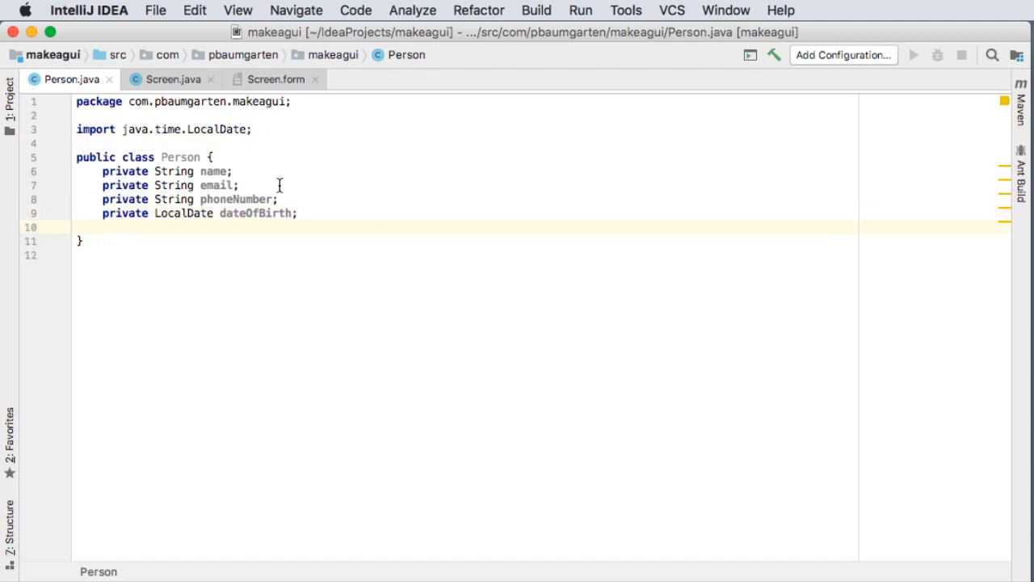
# - Generate a Person constructor assigning name, email, phoneNumber and dateOfBirth
pyautogui.rightClick(186, 159)
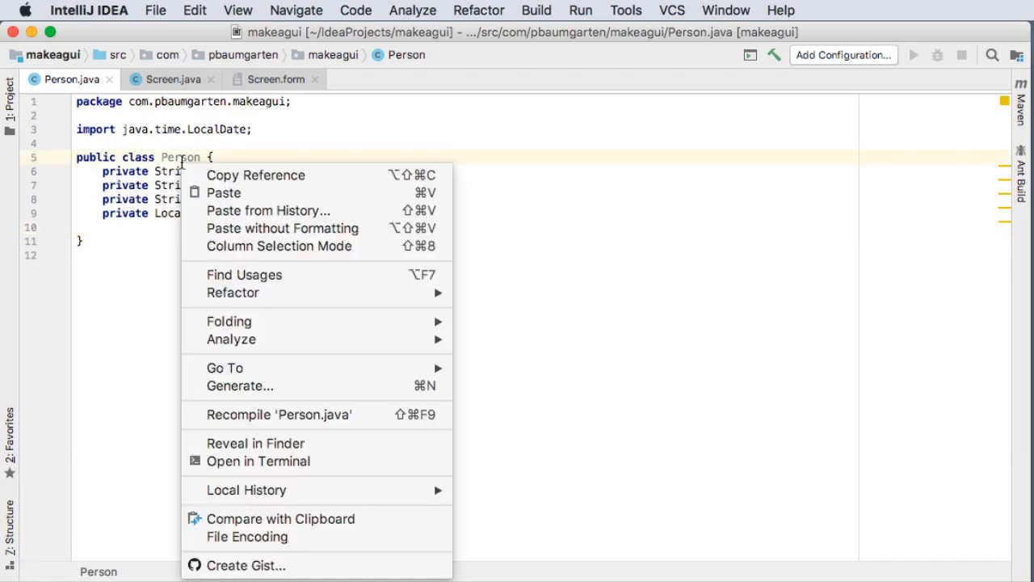
pyautogui.moveTo(181, 158)
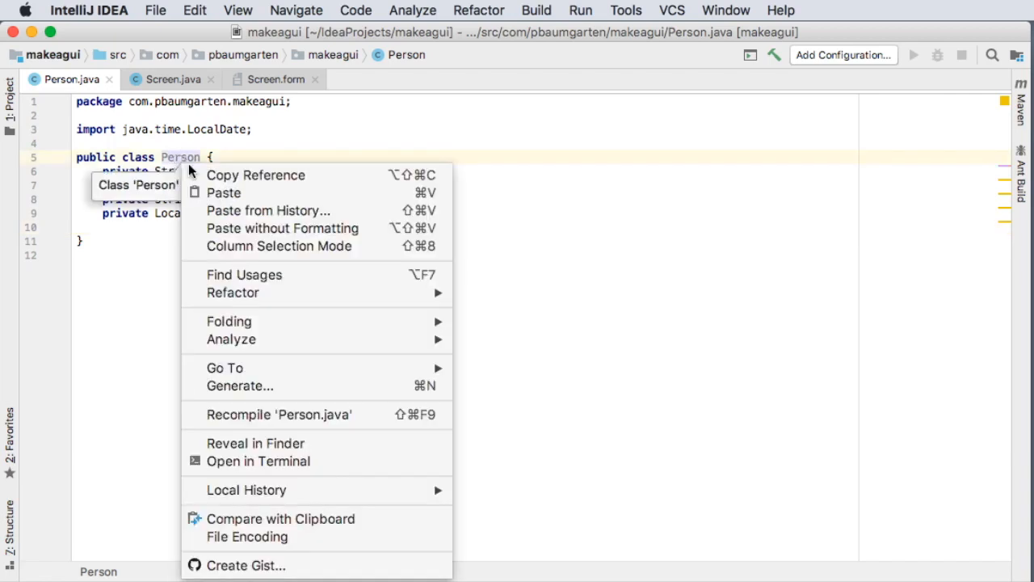
pyautogui.click(239, 385)
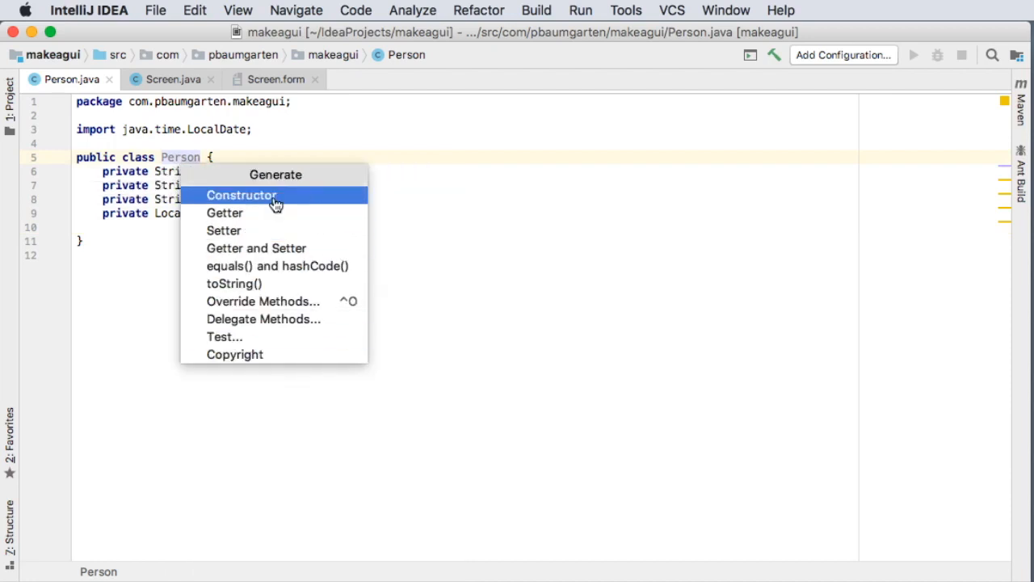
pyautogui.click(241, 194)
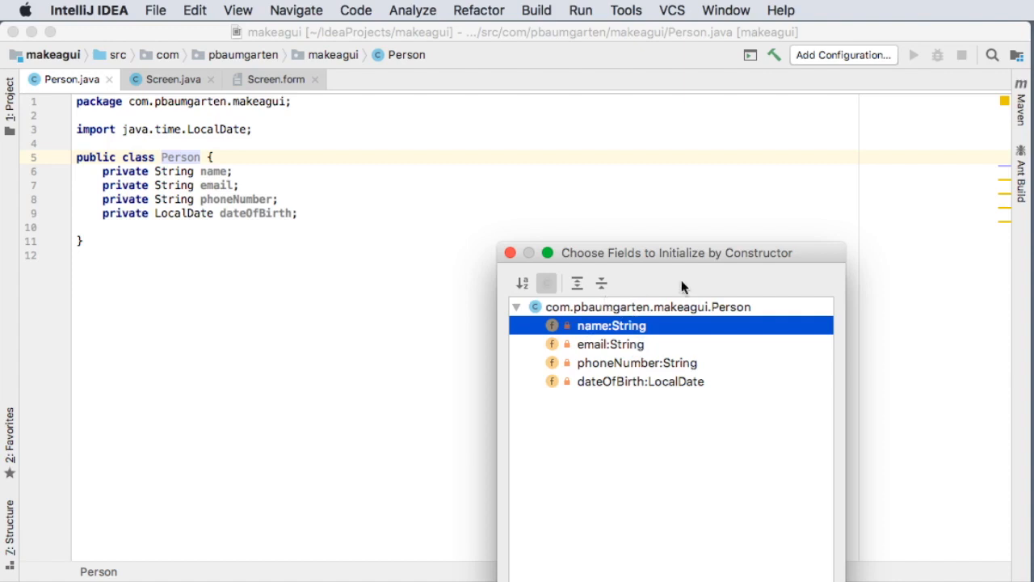
pyautogui.moveTo(653, 358)
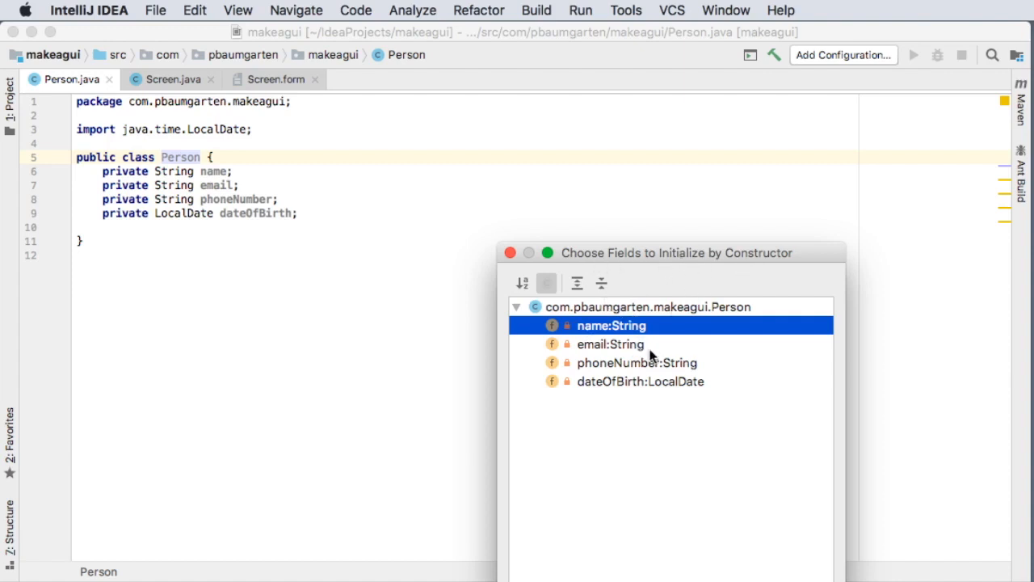
pyautogui.click(640, 382)
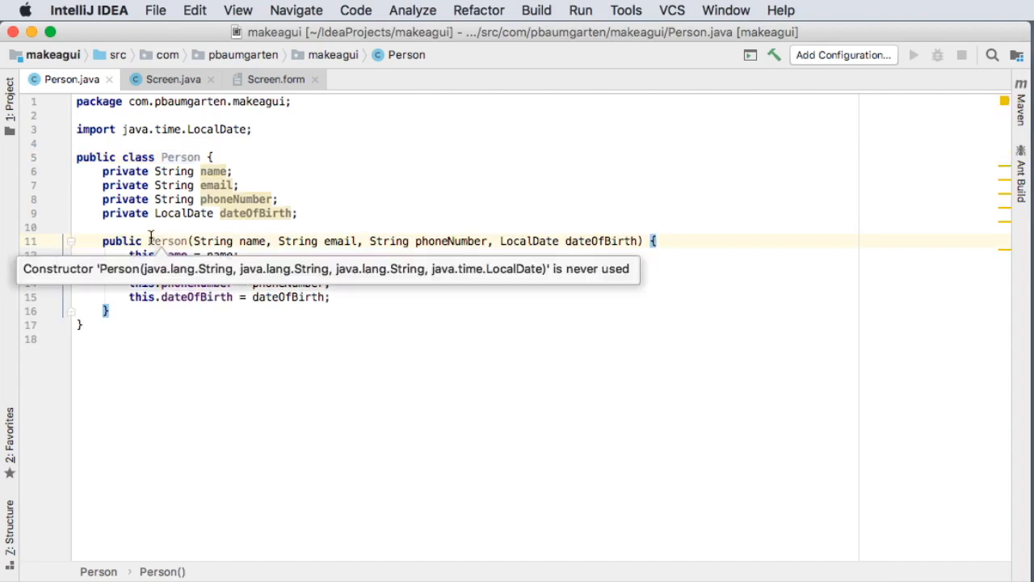
pyautogui.moveTo(249, 241)
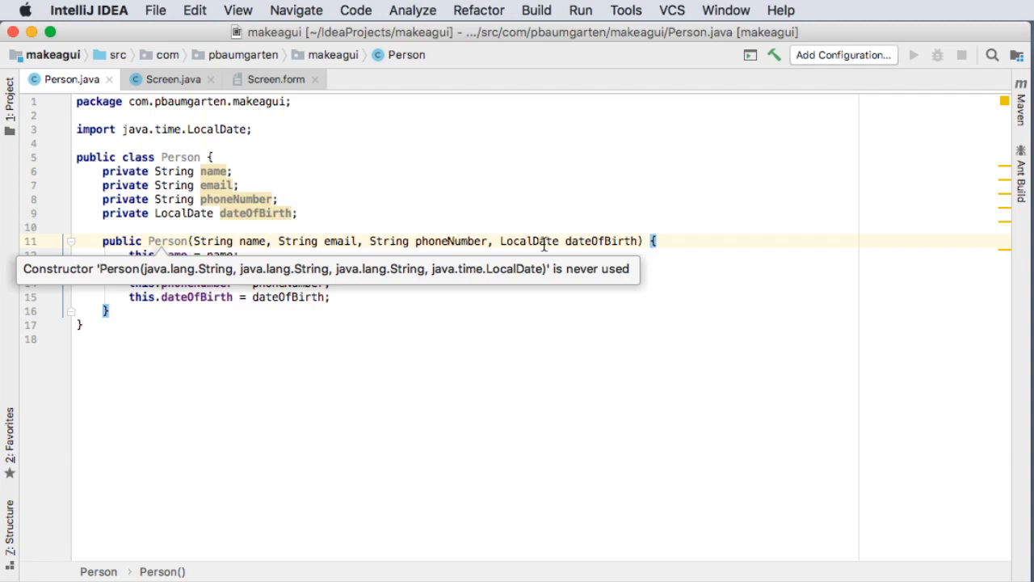
pyautogui.moveTo(370, 318)
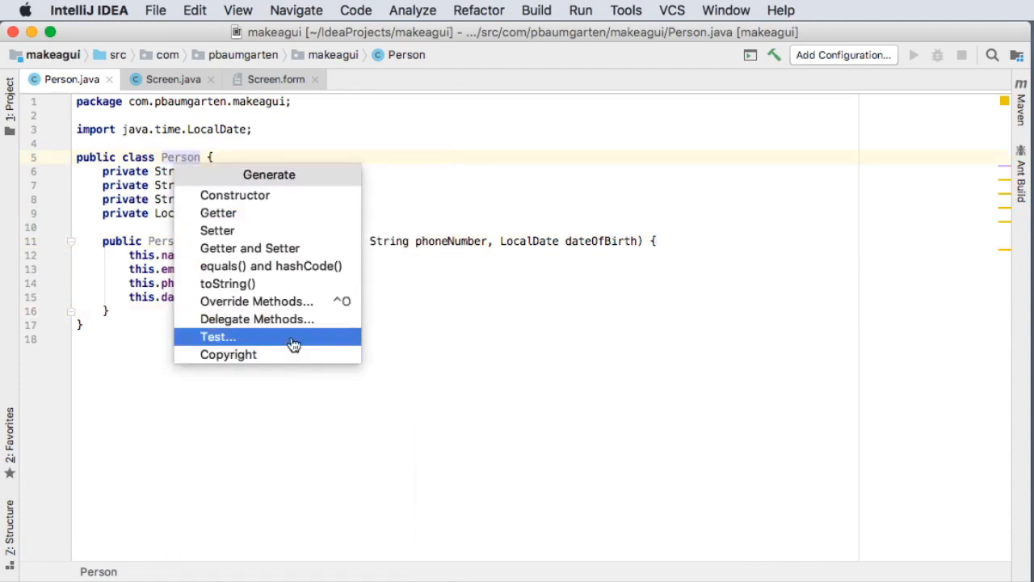
# - Generate getters and setters for all four Person fields
pyautogui.click(249, 249)
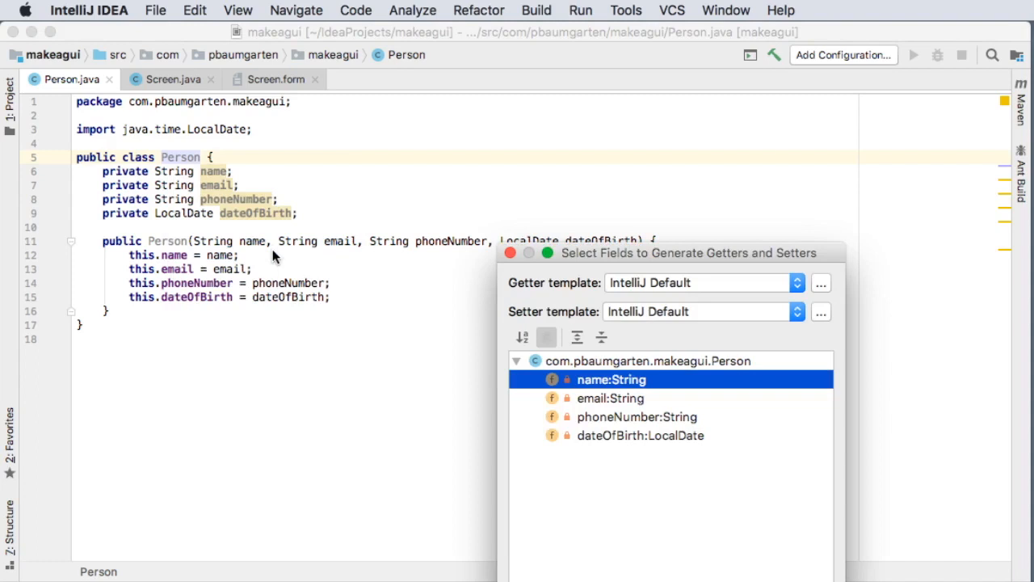
pyautogui.click(640, 436)
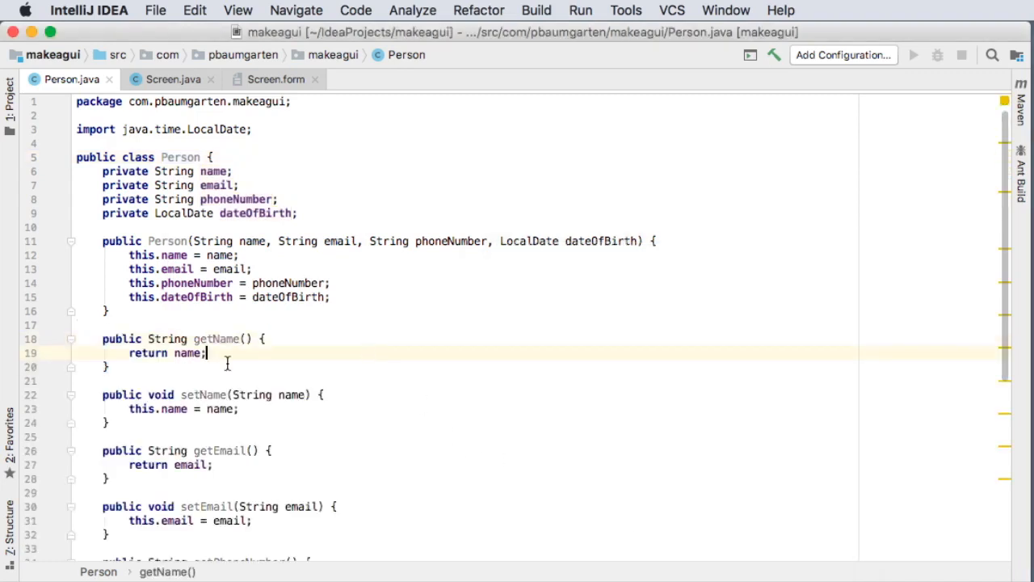
pyautogui.scroll(-3)
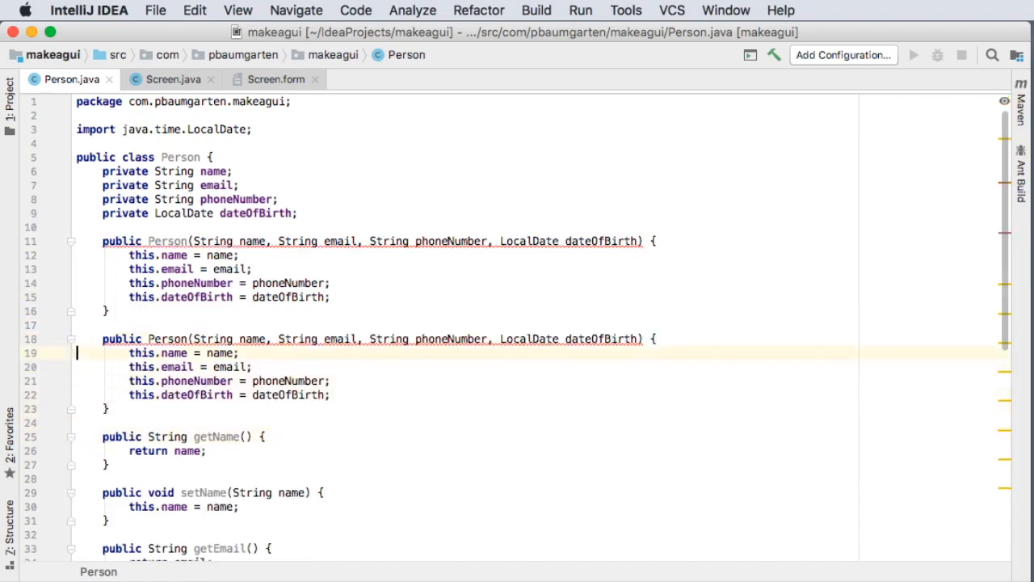
# - Change the second constructor's dateOfBirth parameter to String and clear its assignment's right-hand side
pyautogui.doubleClick(531, 339)
pyautogui.write('String')
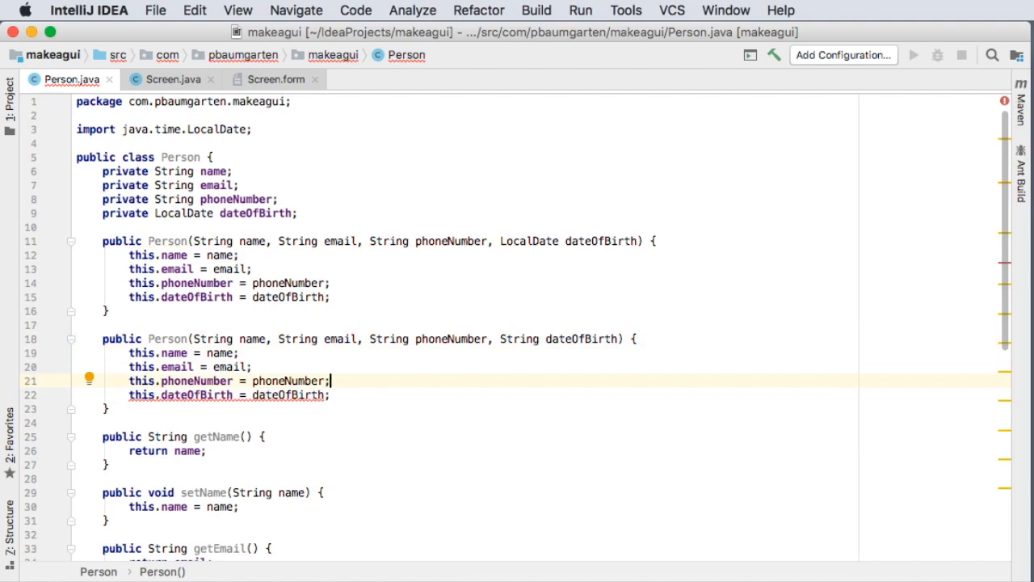
pyautogui.click(274, 80)
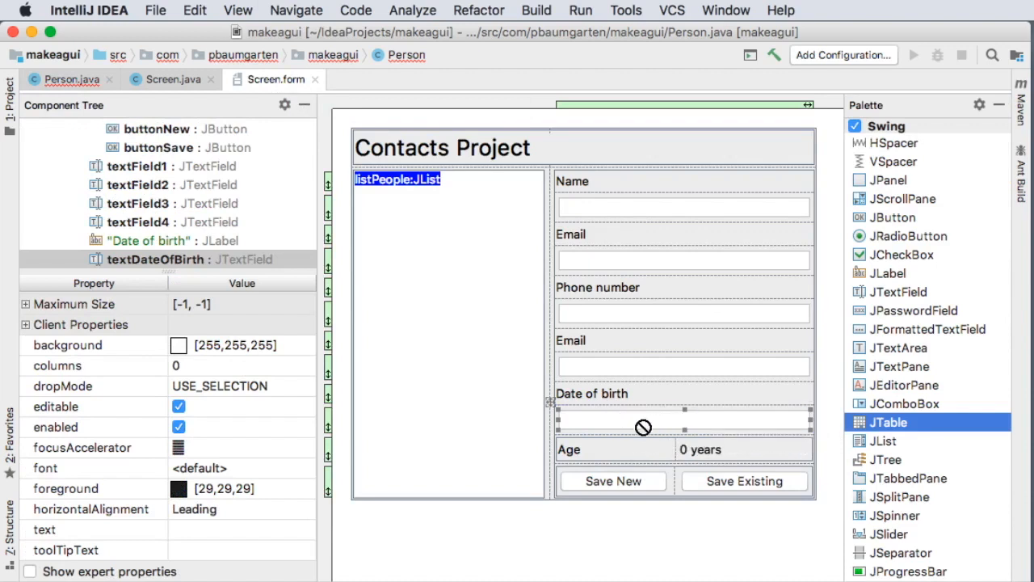
pyautogui.click(71, 79)
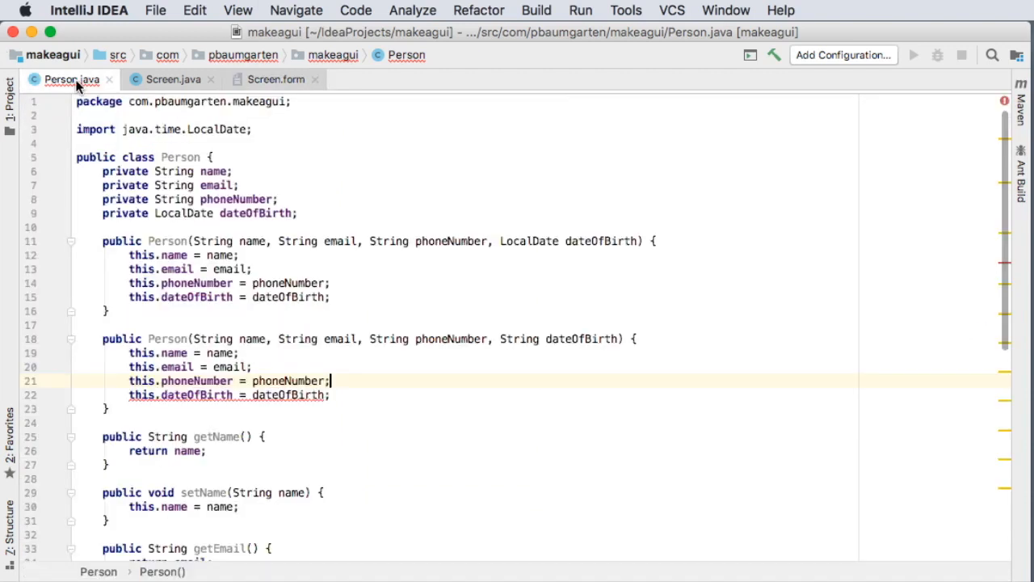
pyautogui.moveTo(380, 382)
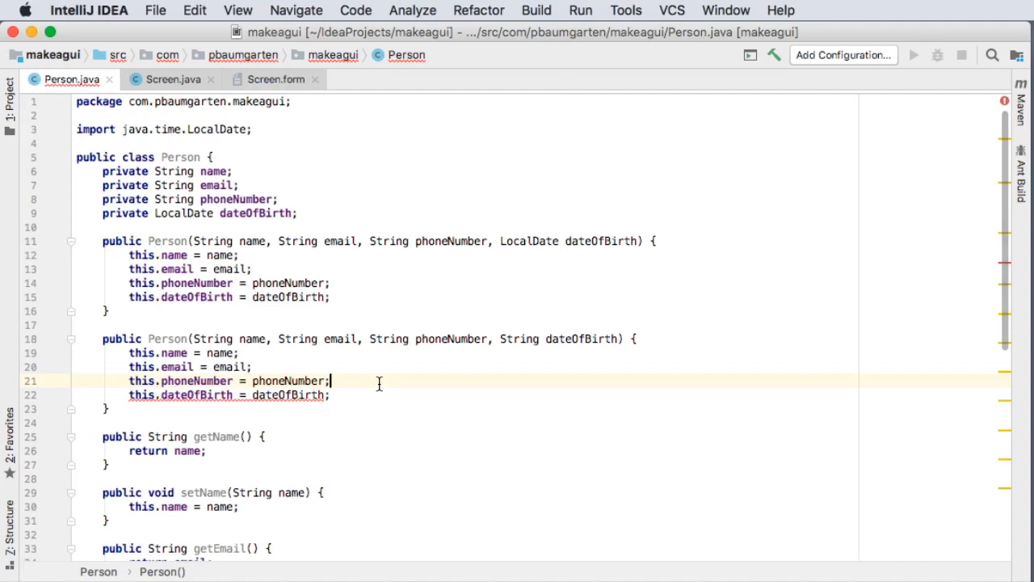
pyautogui.click(321, 395)
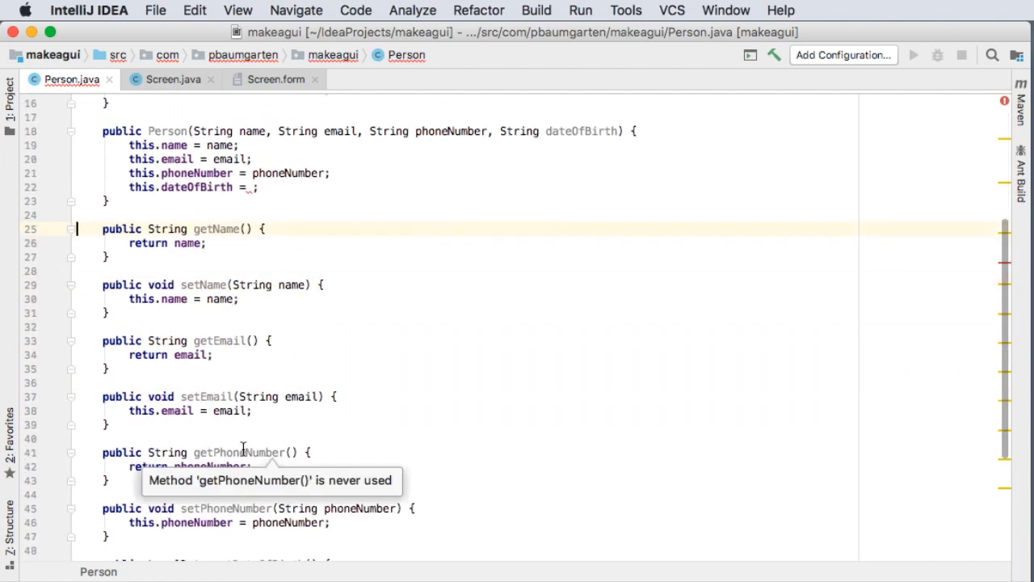
# - Declare a public void setDateOfBirth(String date) method below the getters and setters
pyautogui.scroll(-3)
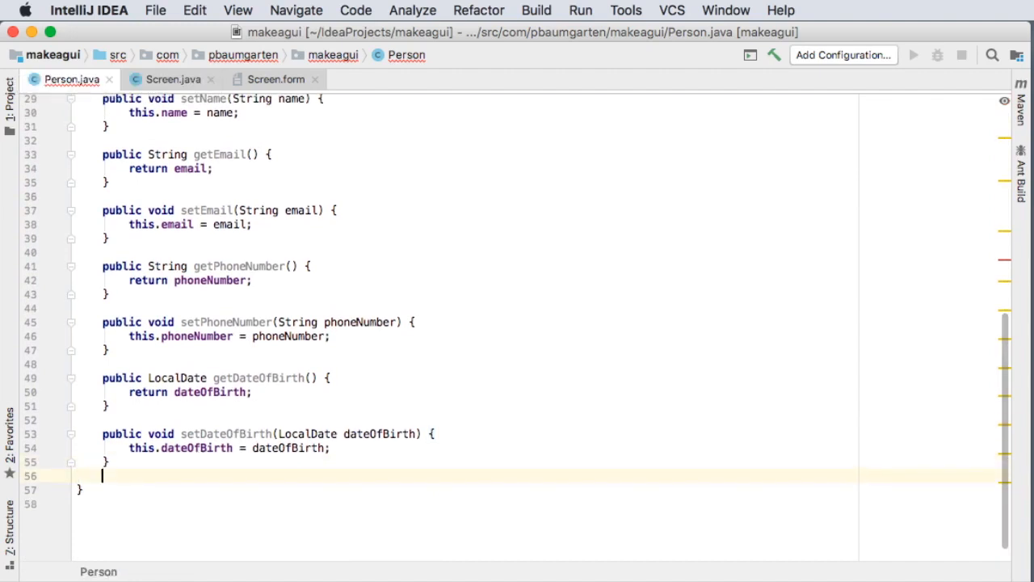
pyautogui.write('public')
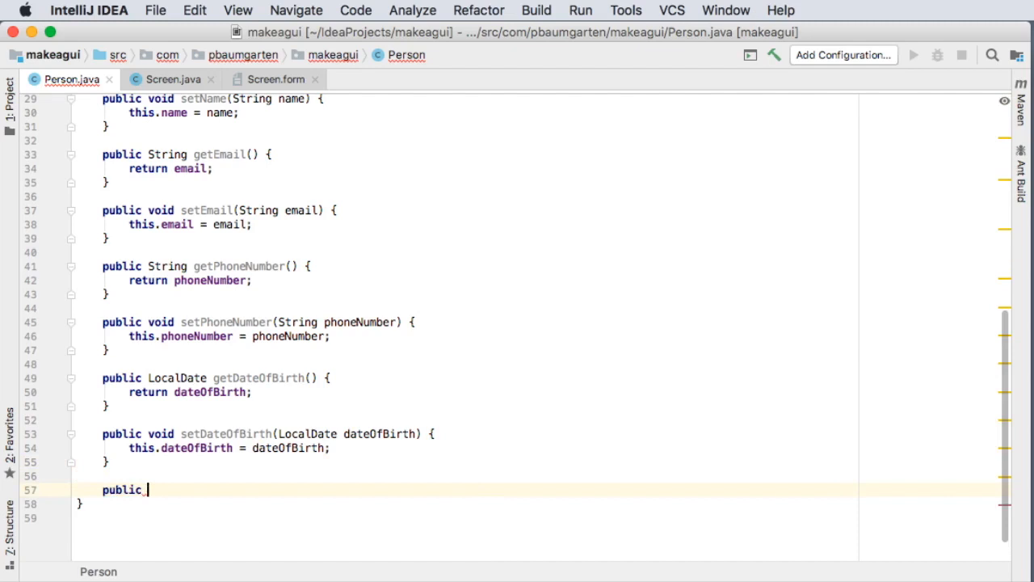
pyautogui.write('void setD')
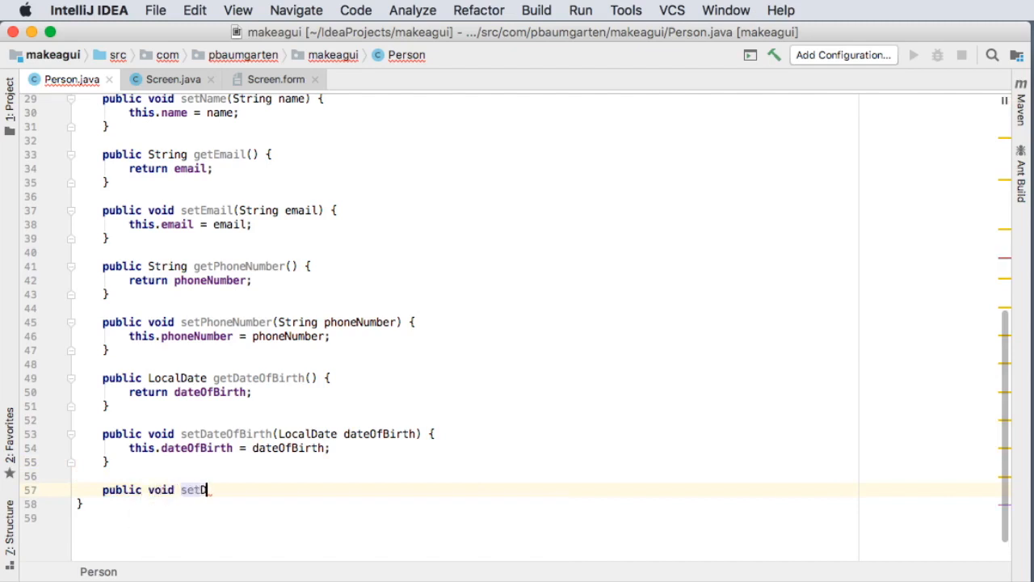
pyautogui.write('ateOfBi')
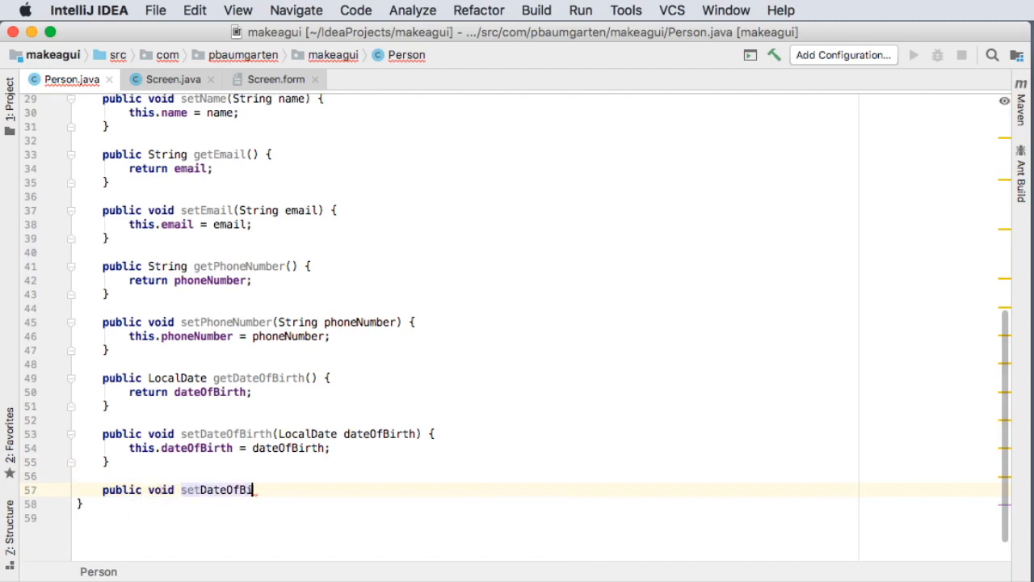
pyautogui.write('rth(String')
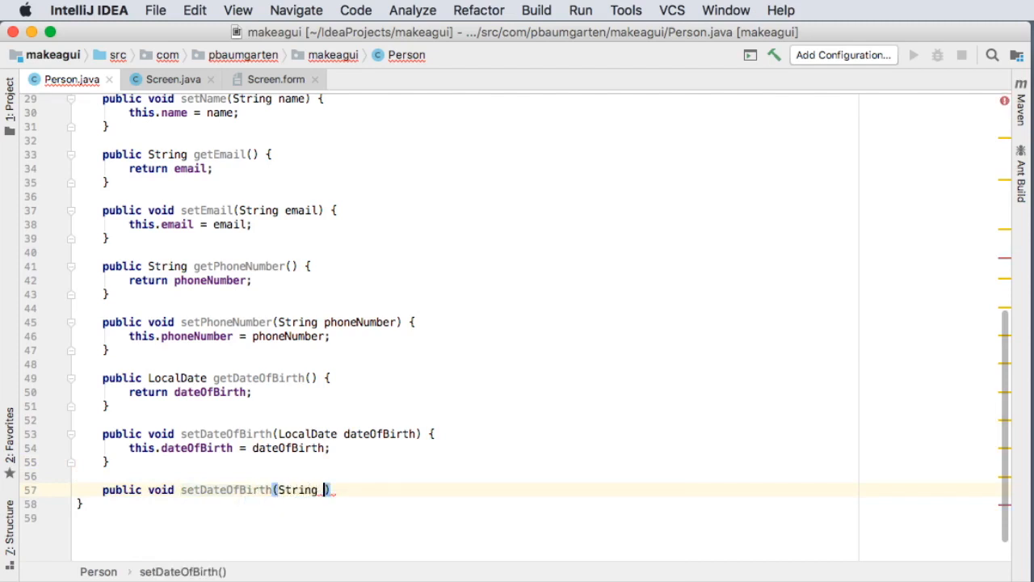
pyautogui.write('dateOfBir')
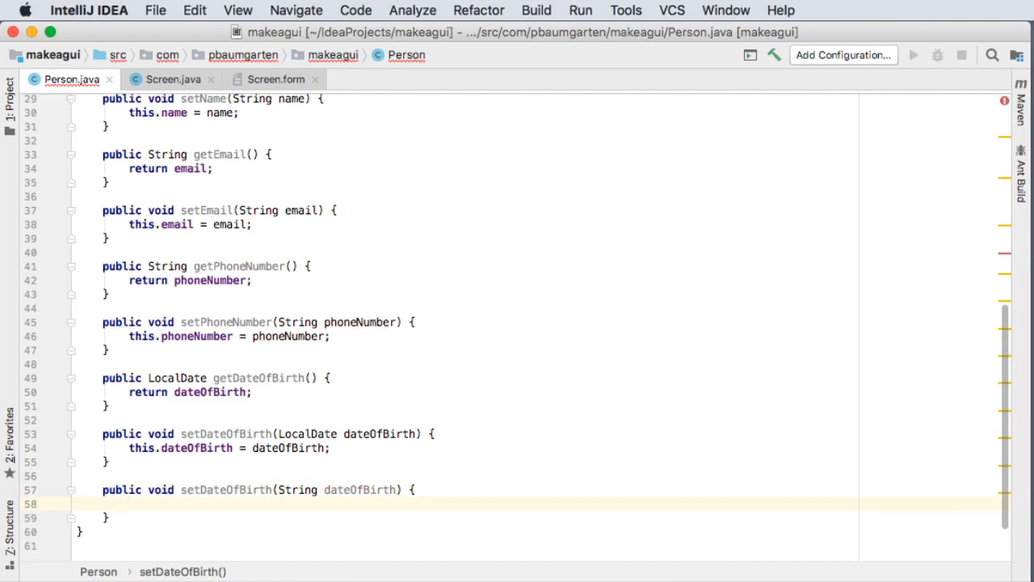
# - Assign this.dateOfBirth from LocalDate.parse with DateTimeFormatter.ofPattern("dd/MM/yyyy")
pyautogui.write('this.')
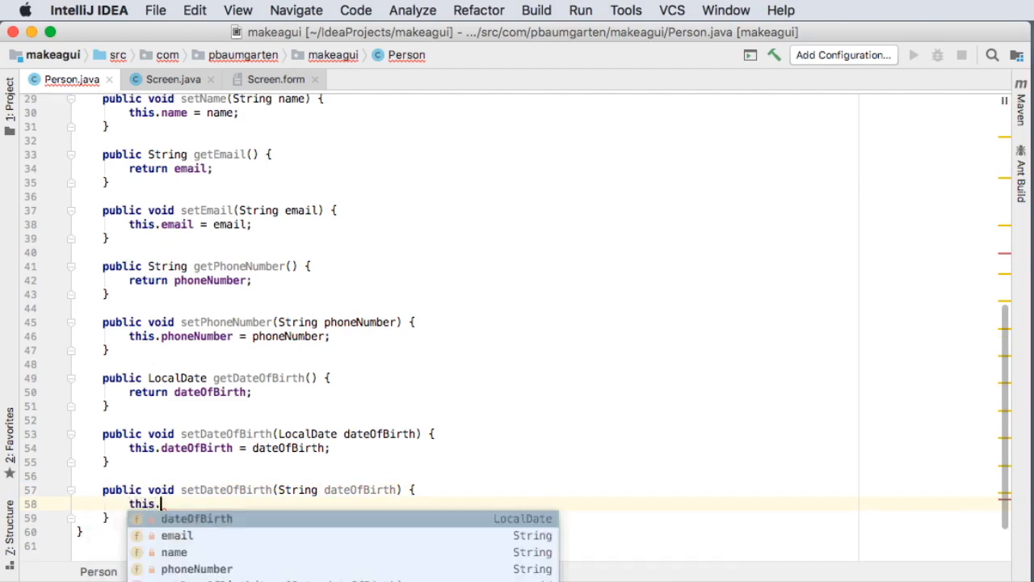
pyautogui.write('dateOfBirth =')
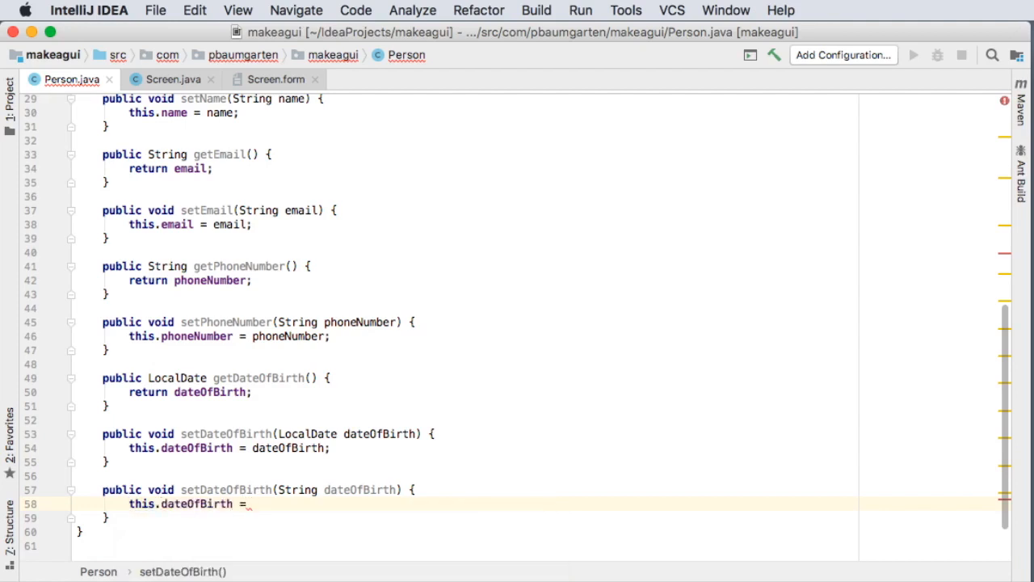
pyautogui.write('LocalDate.parse(')
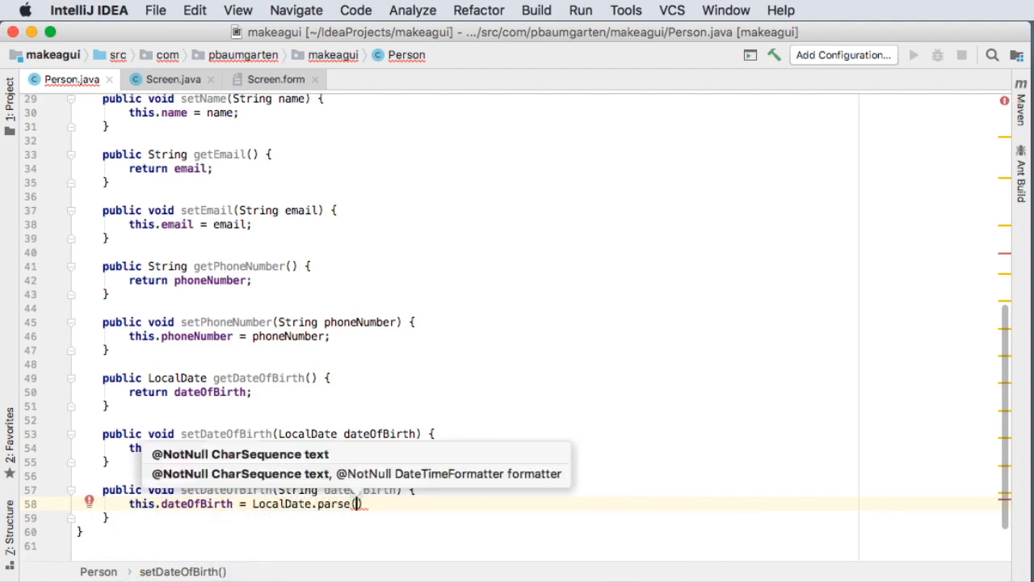
pyautogui.write('dateOfBirth,')
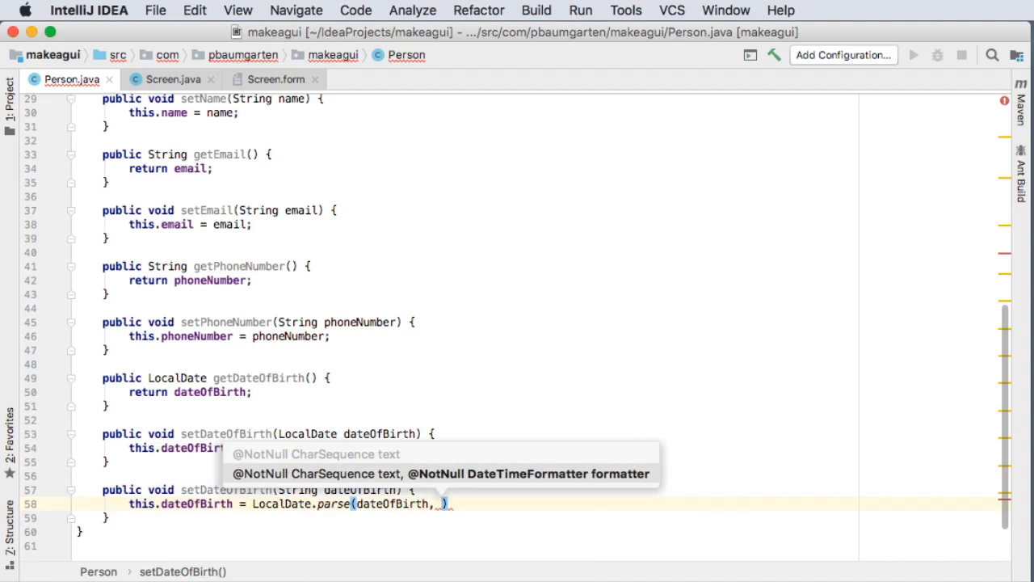
pyautogui.write('DateTimeFormatter')
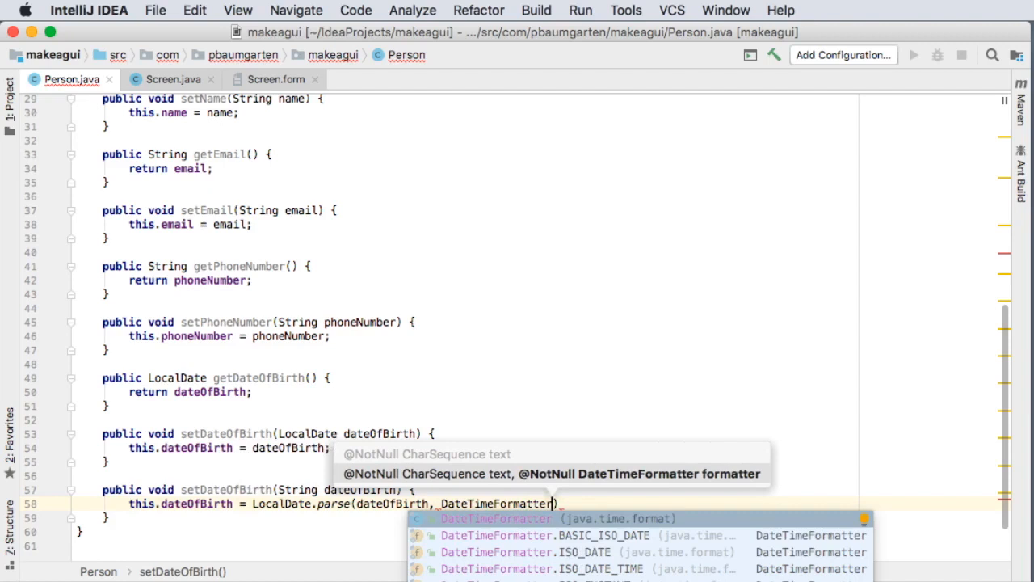
pyautogui.write('.ofPer')
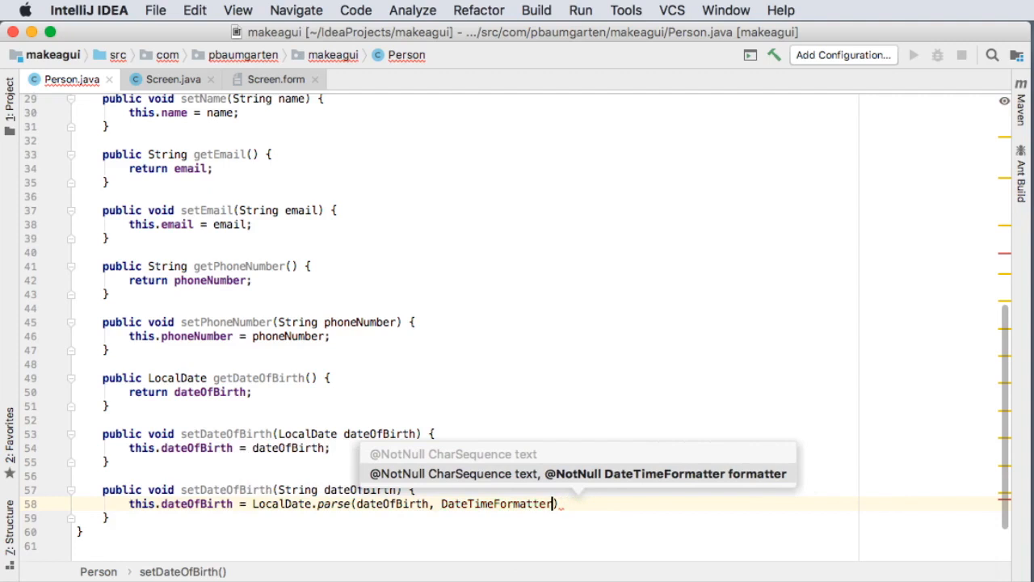
pyautogui.write('.ofPattern(')
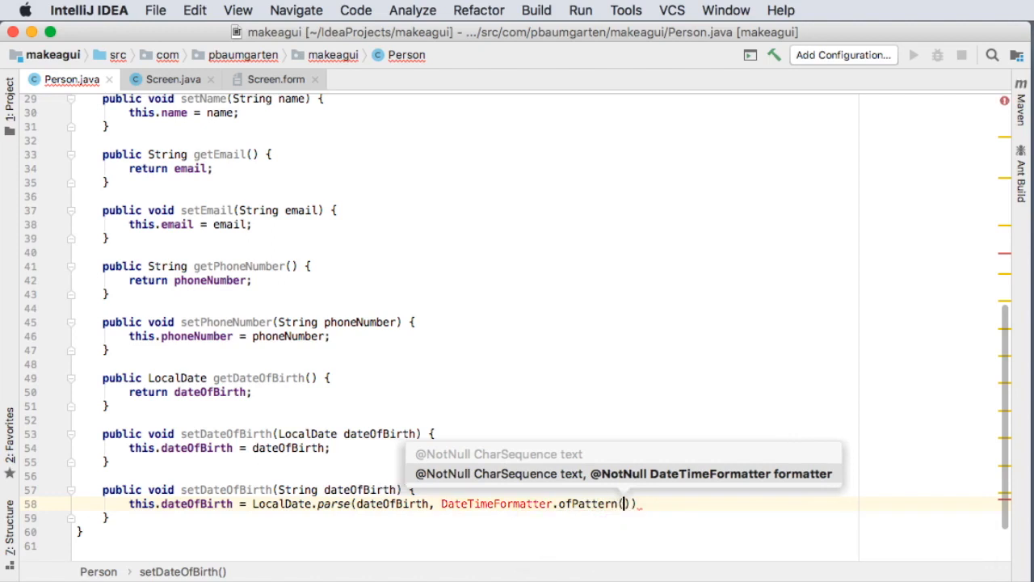
pyautogui.write('dd/MM"')
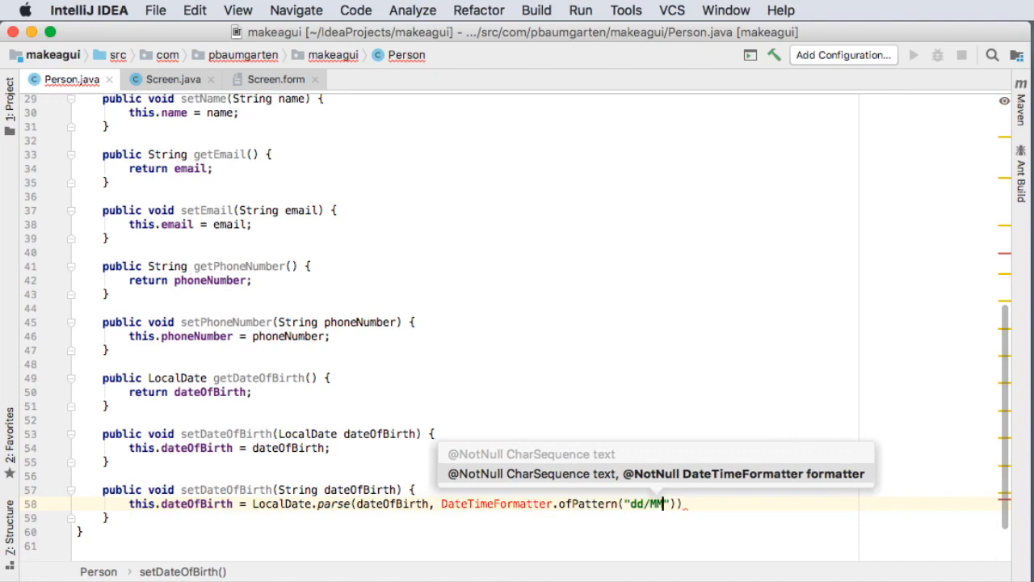
pyautogui.write('/yyyy')
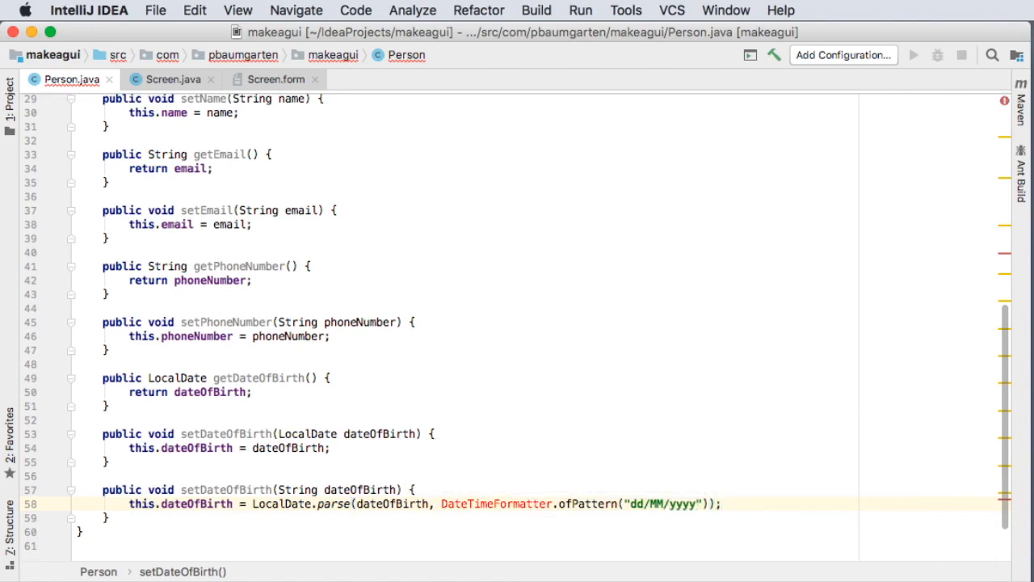
pyautogui.moveTo(494, 504)
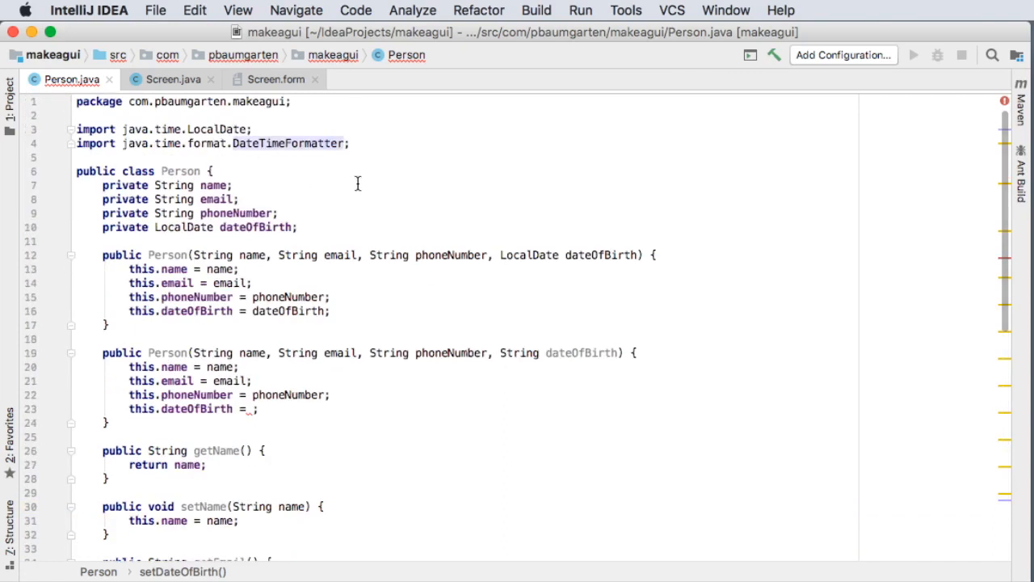
# - Make the String constructor call this.setDateOfBirth(dateOfBirth), confirming the DateTimeFormatter import
pyautogui.scroll(-3)
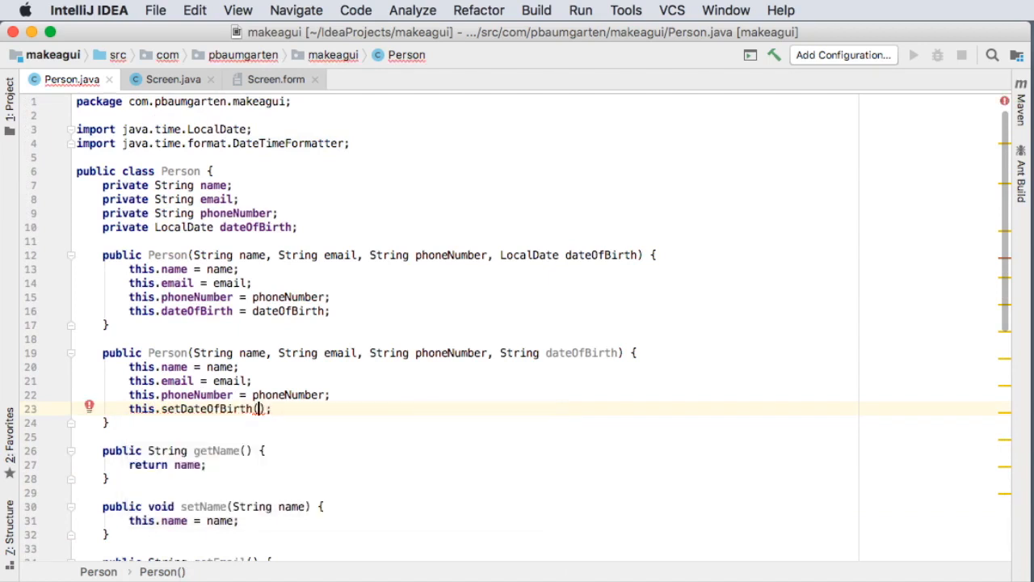
pyautogui.write('dateOfBirth')
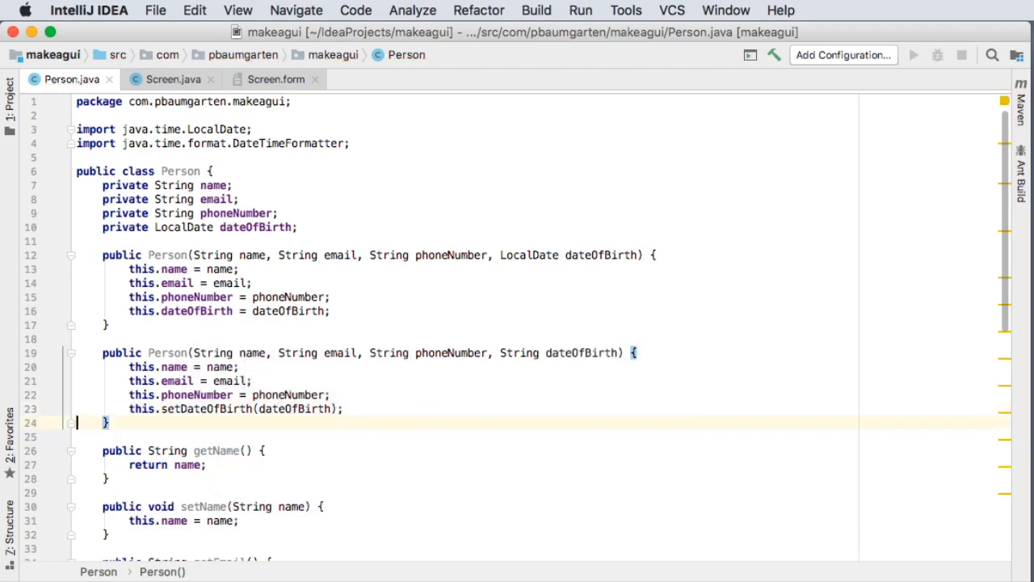
pyautogui.scroll(-3)
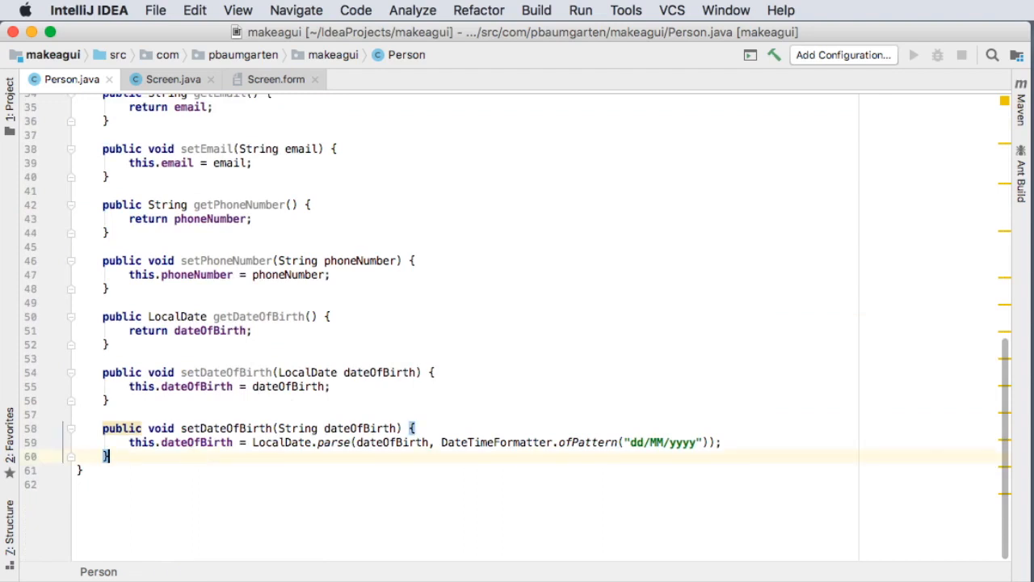
# - Declare public int getAge() with LocalDate today = LocalDate.now()
pyautogui.write('public')
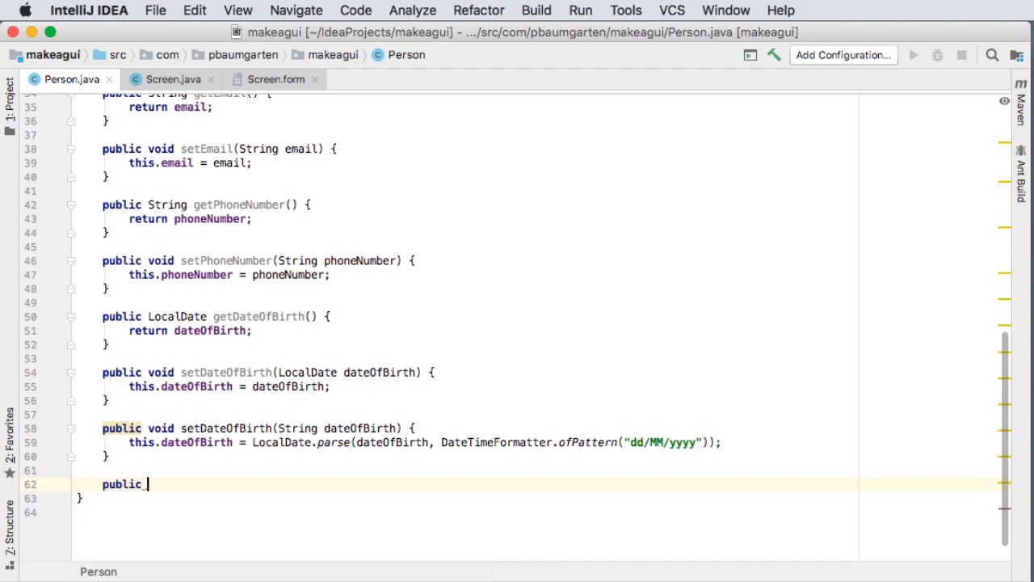
pyautogui.write('int getAge()')
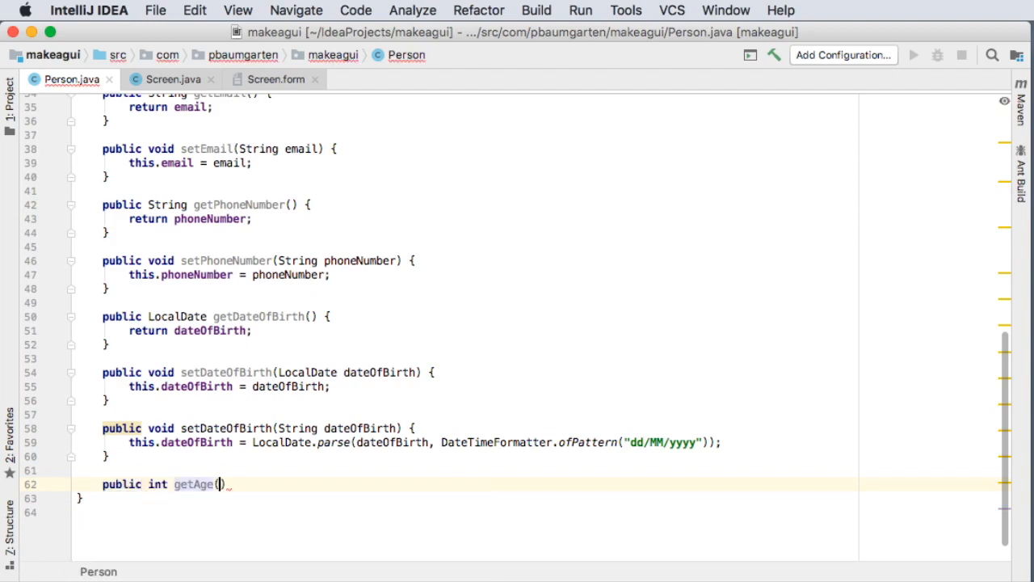
pyautogui.write('{')
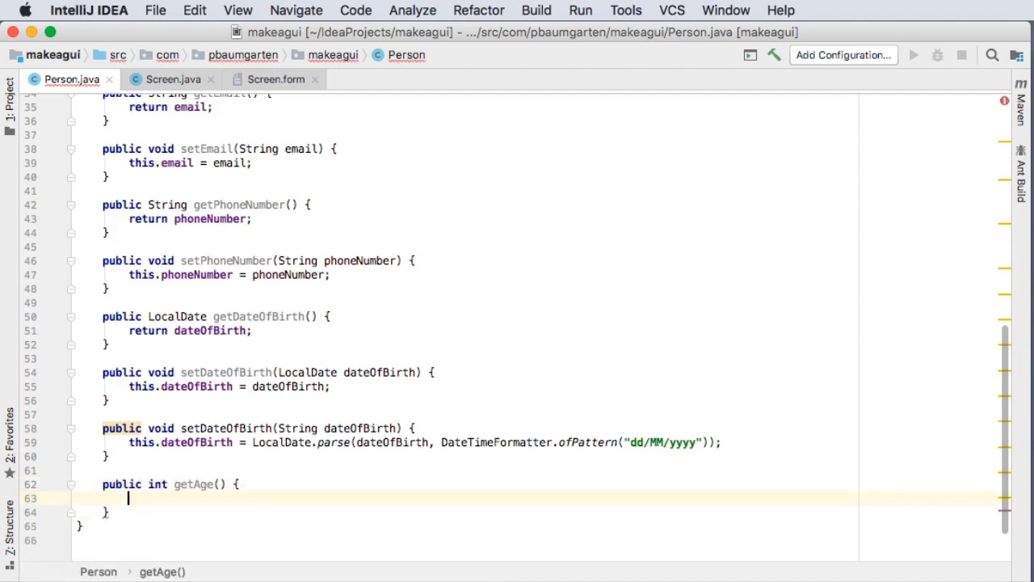
pyautogui.write('LocalDate today = LocalDate.now();')
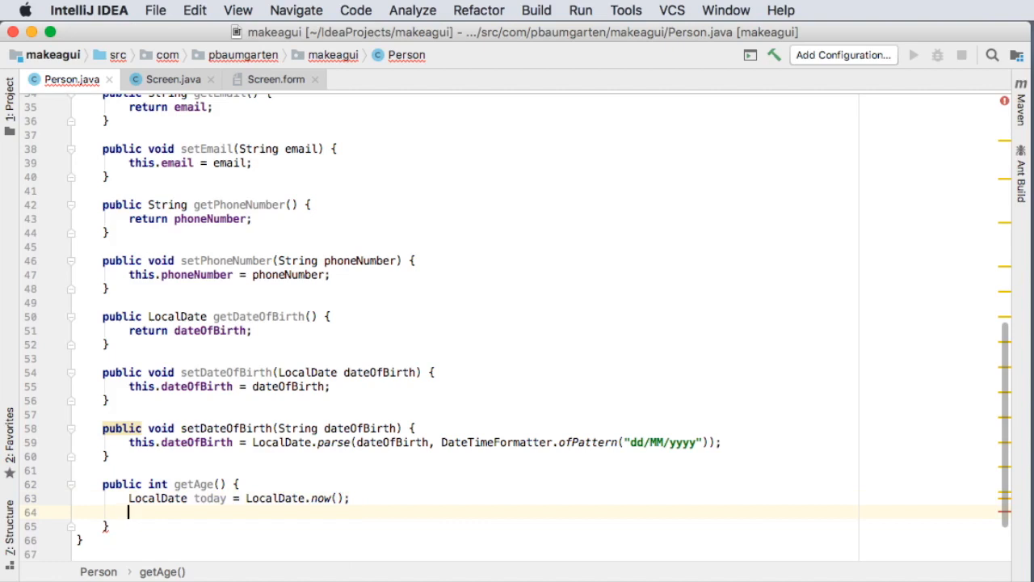
# - Compute Period period = Period.between(this.dateOfBirth, today)
pyautogui.write('Period')
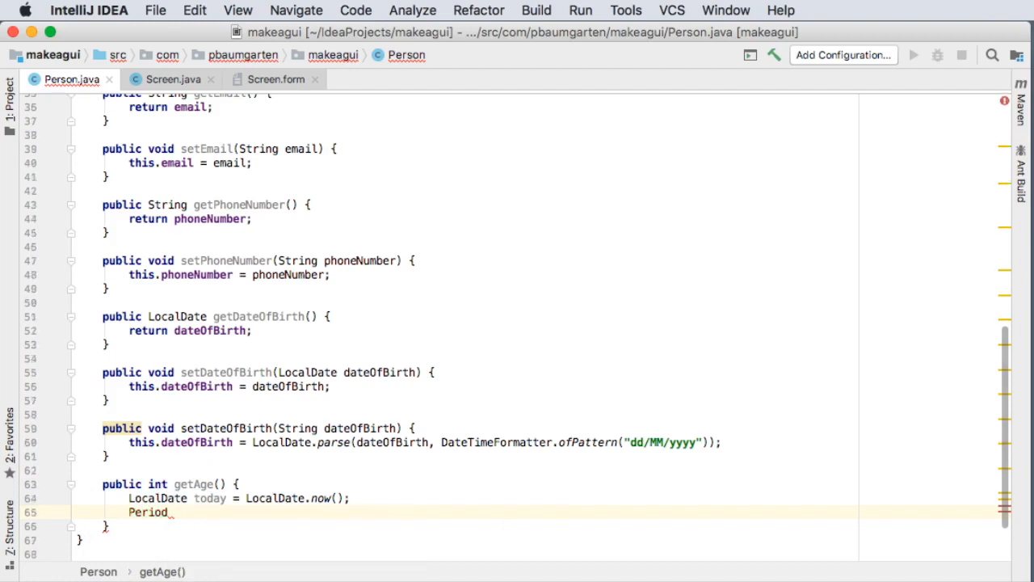
pyautogui.write('period =')
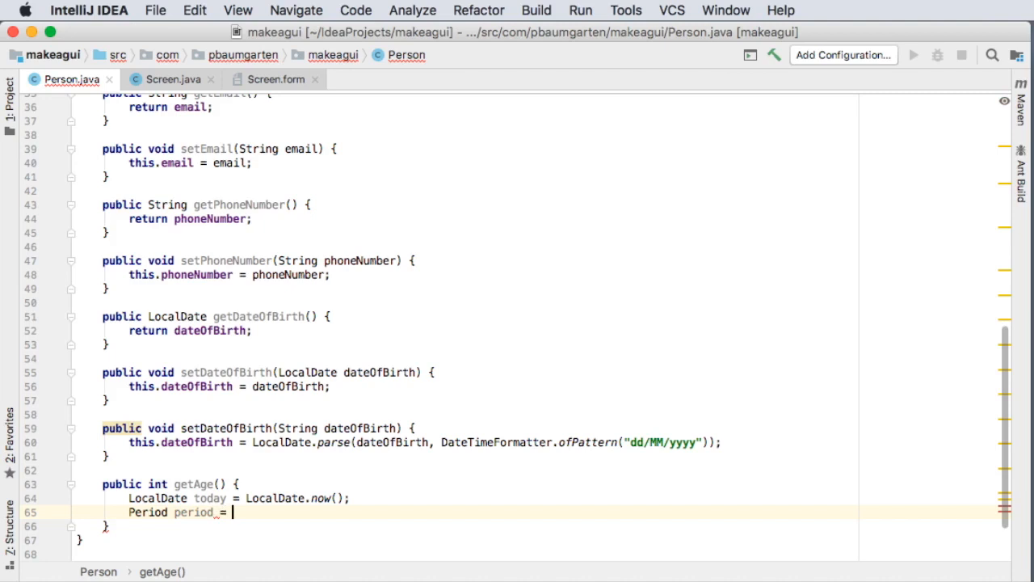
pyautogui.write('Period.')
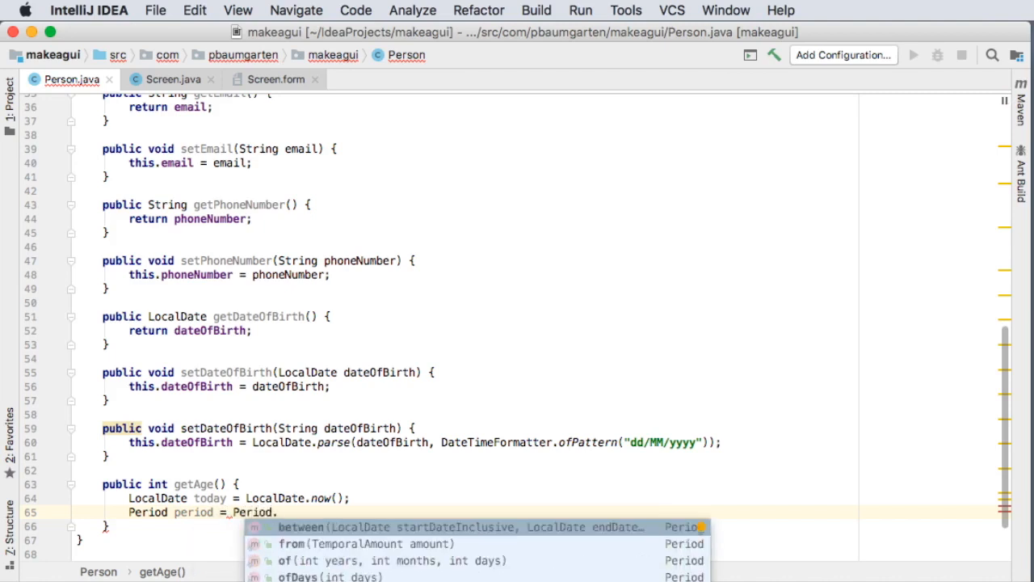
pyautogui.click(301, 527)
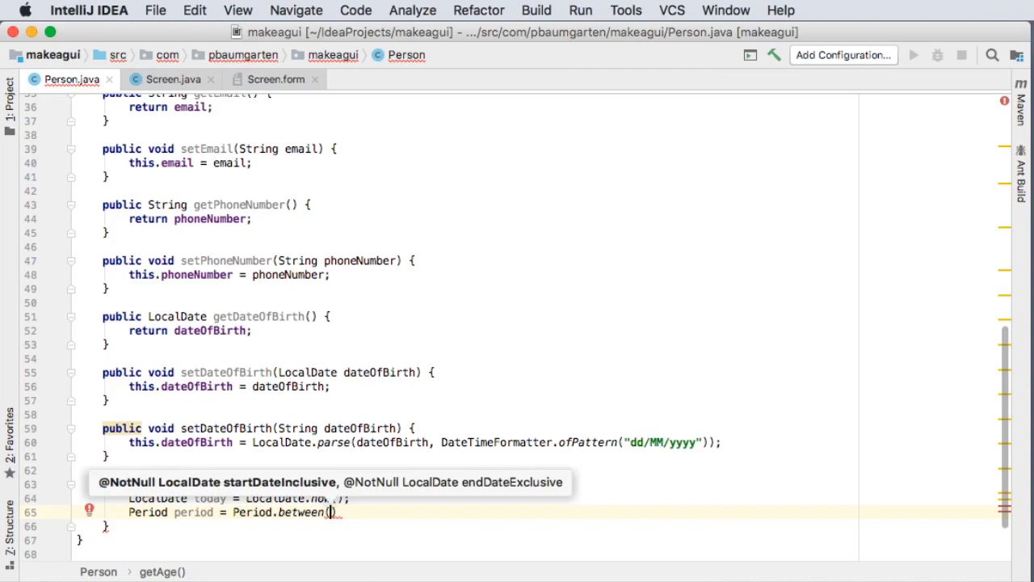
pyautogui.moveTo(197, 491)
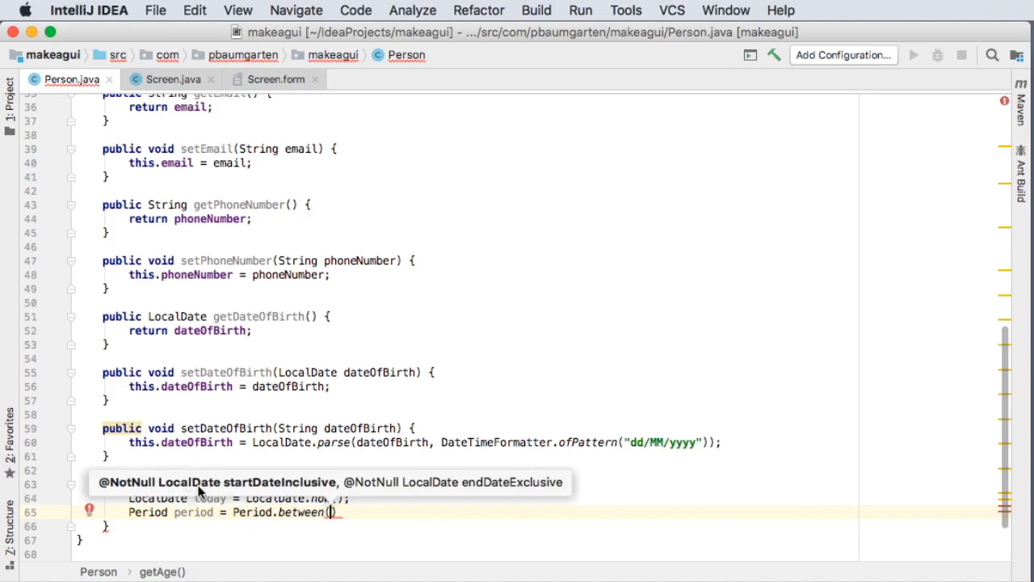
pyautogui.moveTo(262, 484)
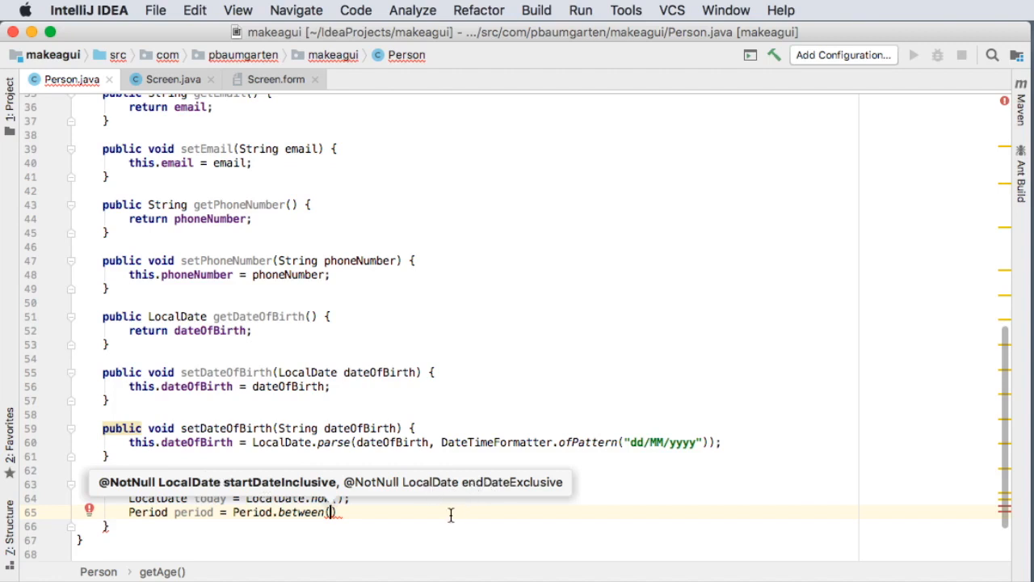
pyautogui.write('this.dateOfBirth,')
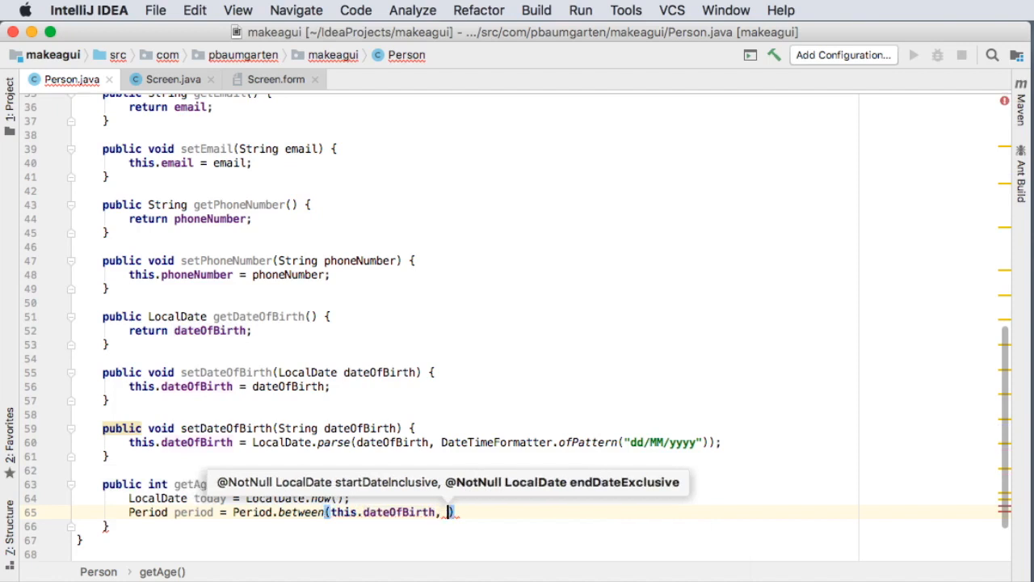
pyautogui.write('today')
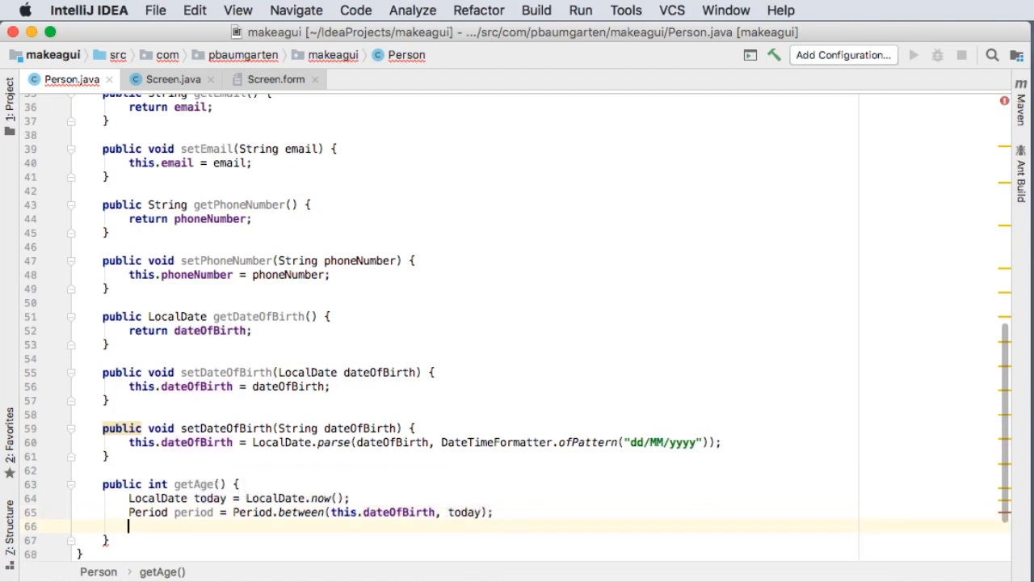
# - Return period.getYears() as the age
pyautogui.write('return')
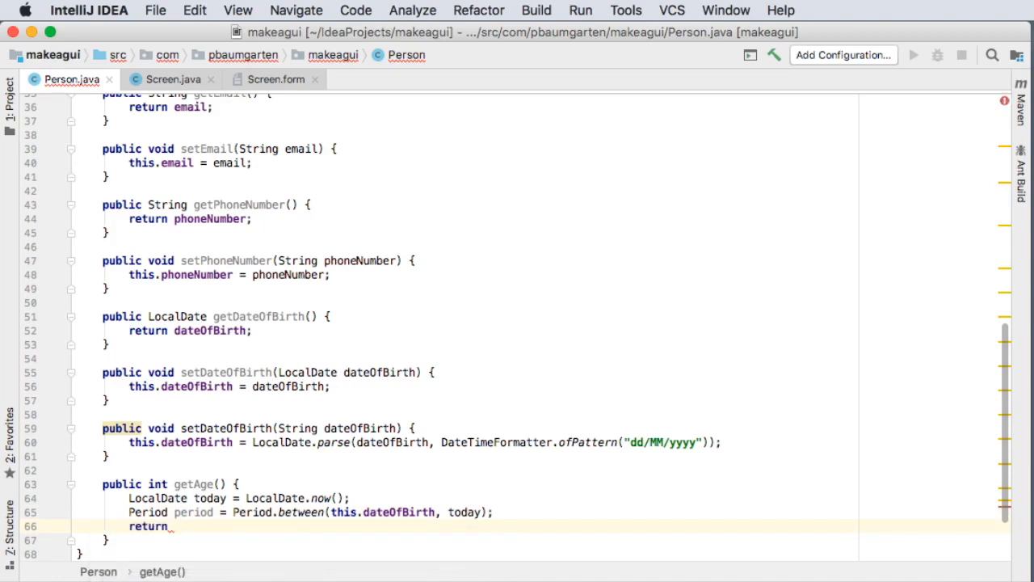
pyautogui.write('period')
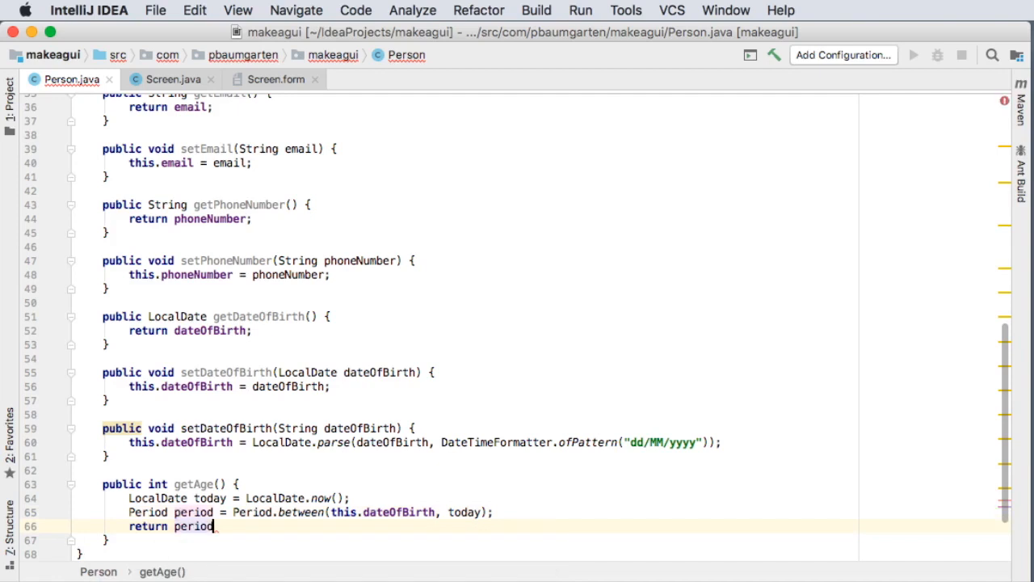
pyautogui.write('.')
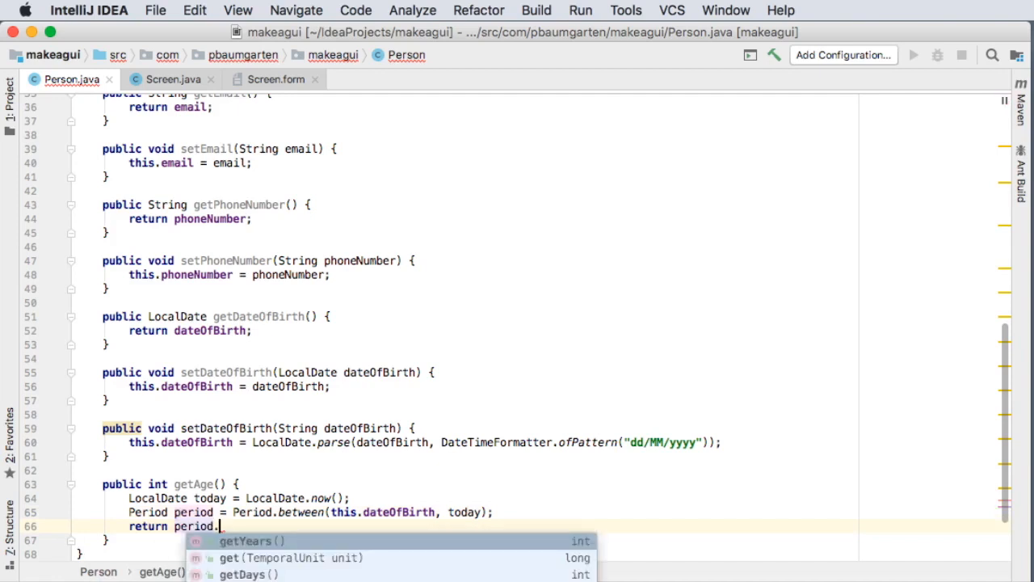
pyautogui.click(245, 539)
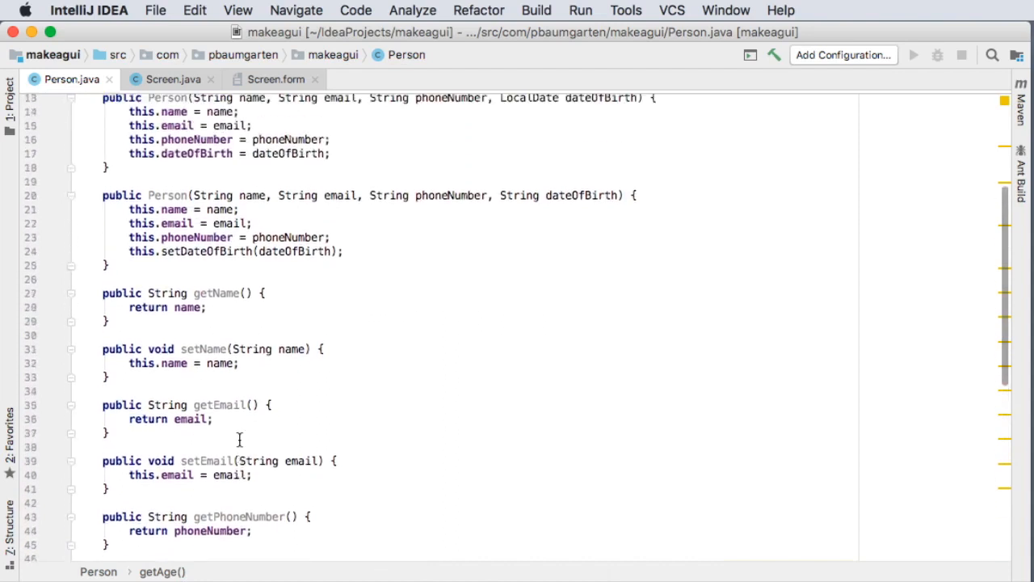
pyautogui.scroll(3)
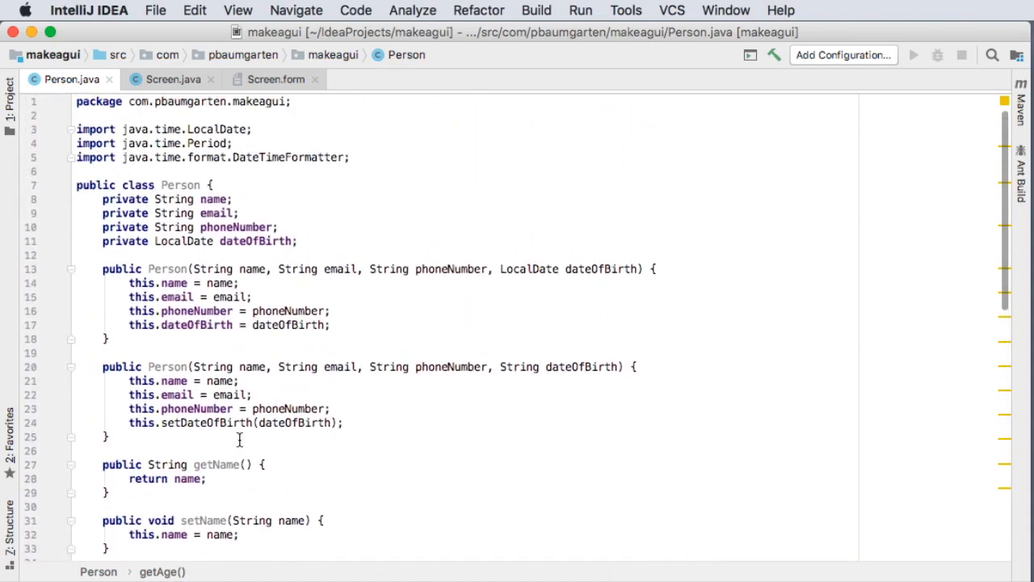
pyautogui.moveTo(159, 129)
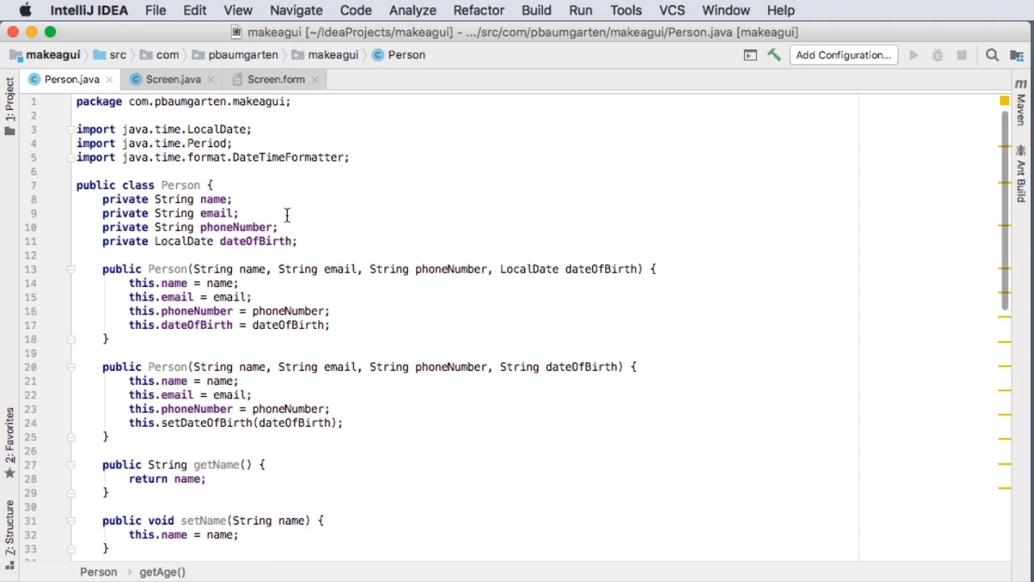
pyautogui.scroll(-3)
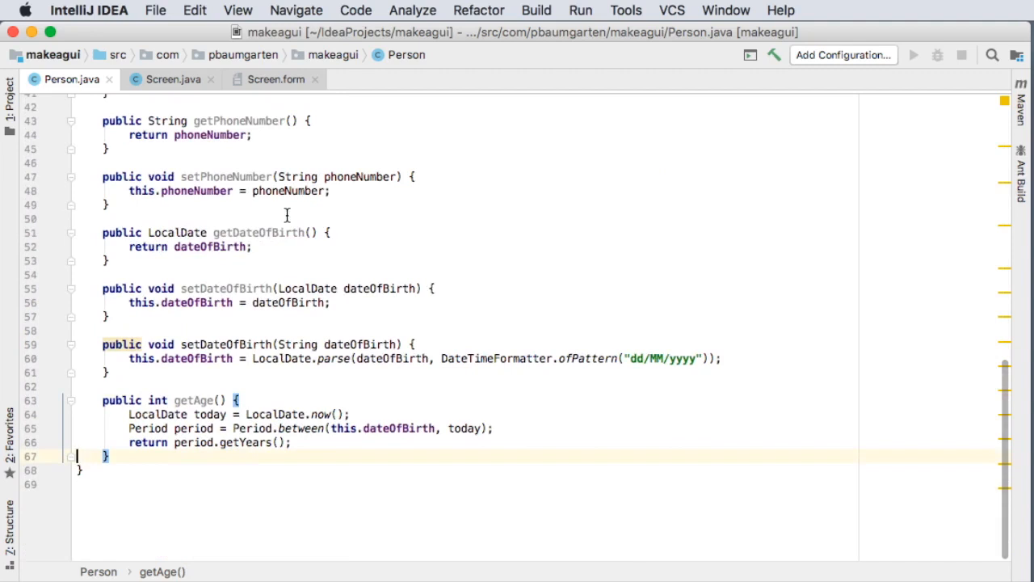
pyautogui.moveTo(313, 164)
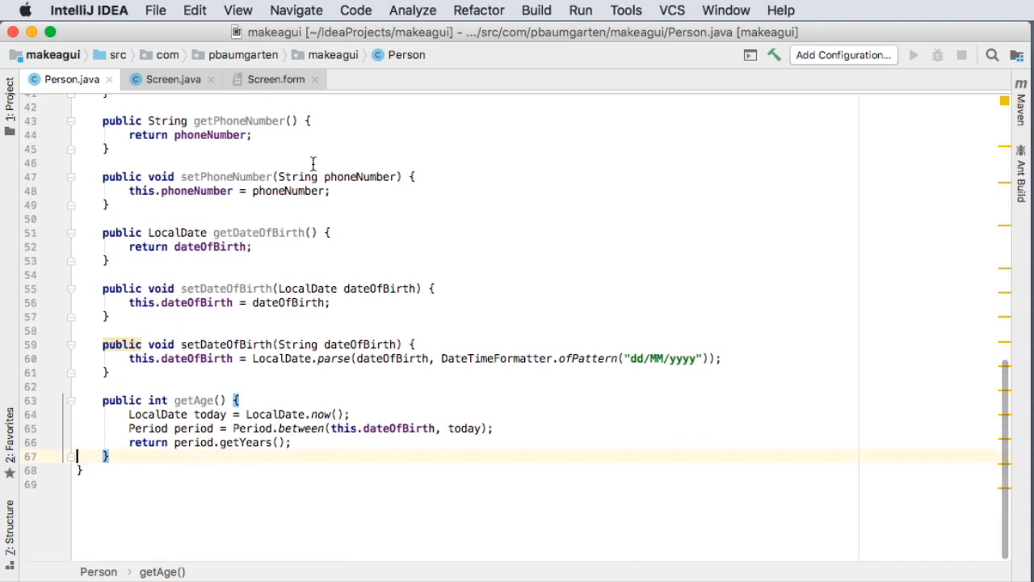
pyautogui.click(326, 233)
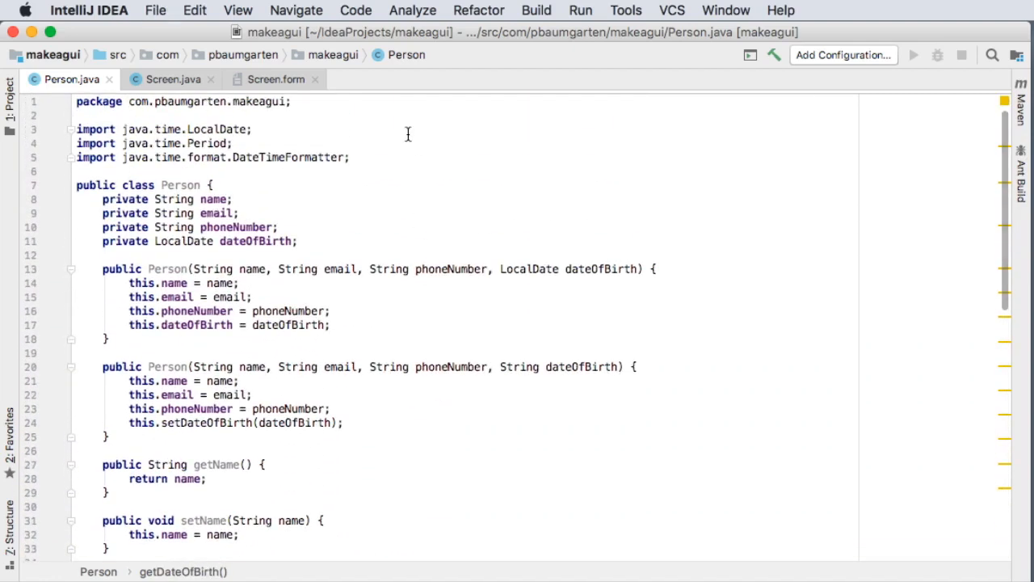
pyautogui.moveTo(181, 89)
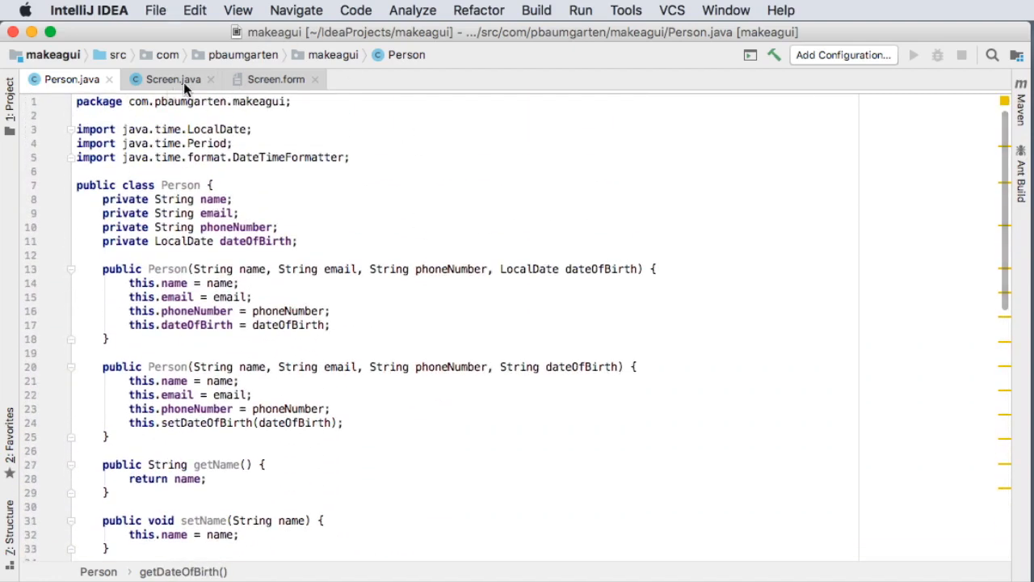
pyautogui.click(172, 79)
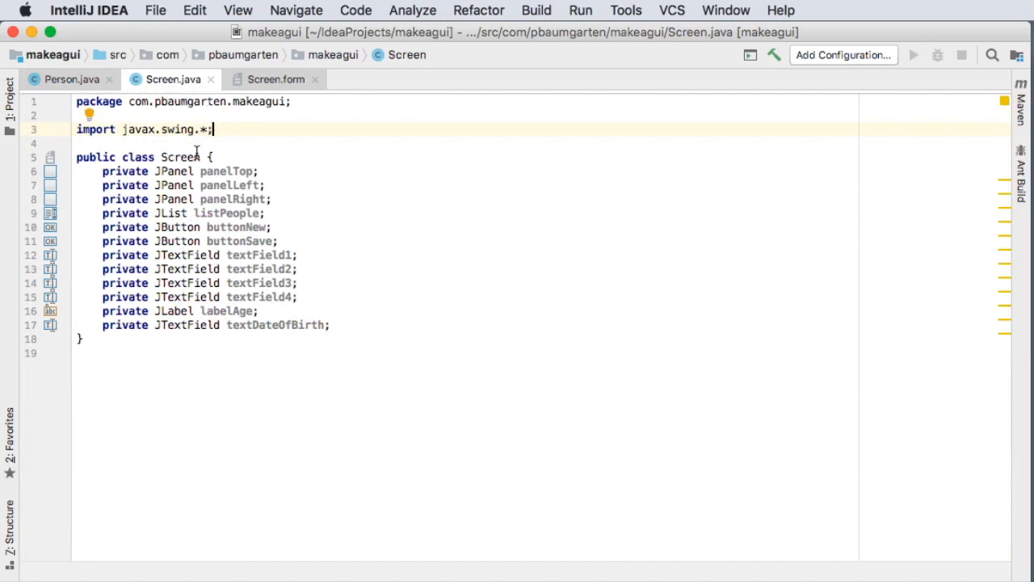
# - Reopen the Screen form's Contacts Project layout in the GUI designer
pyautogui.click(275, 79)
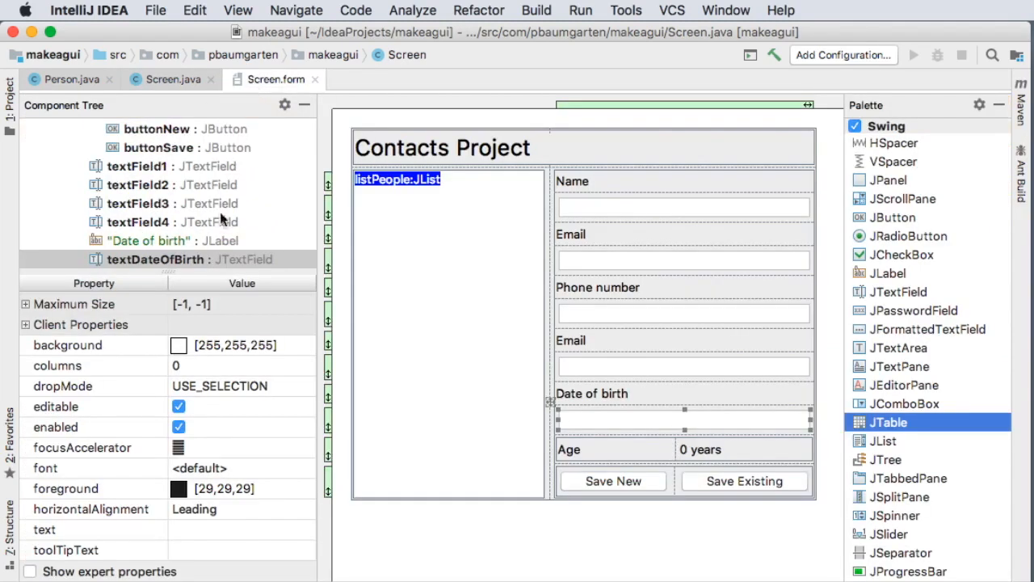
pyautogui.moveTo(660, 535)
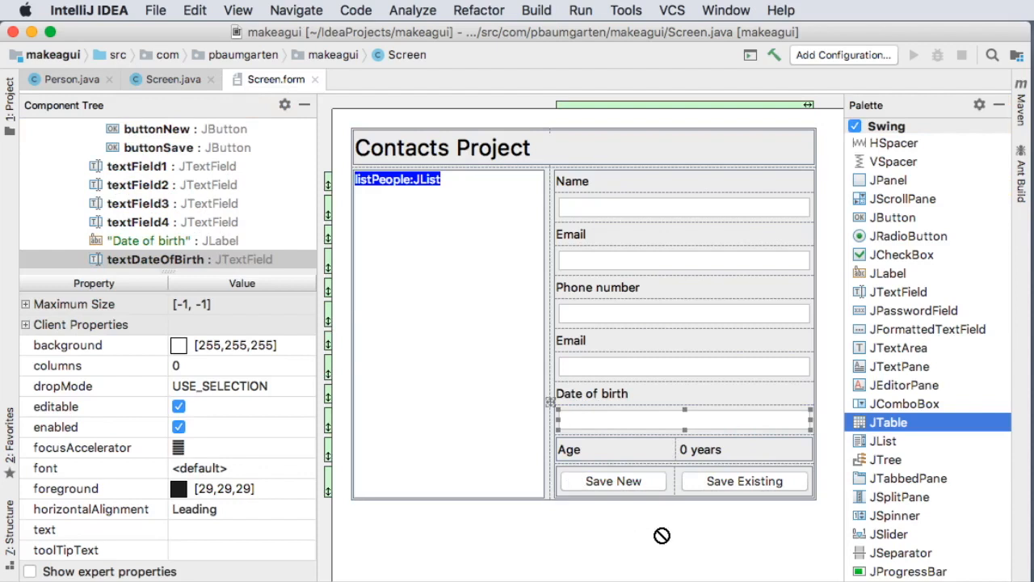